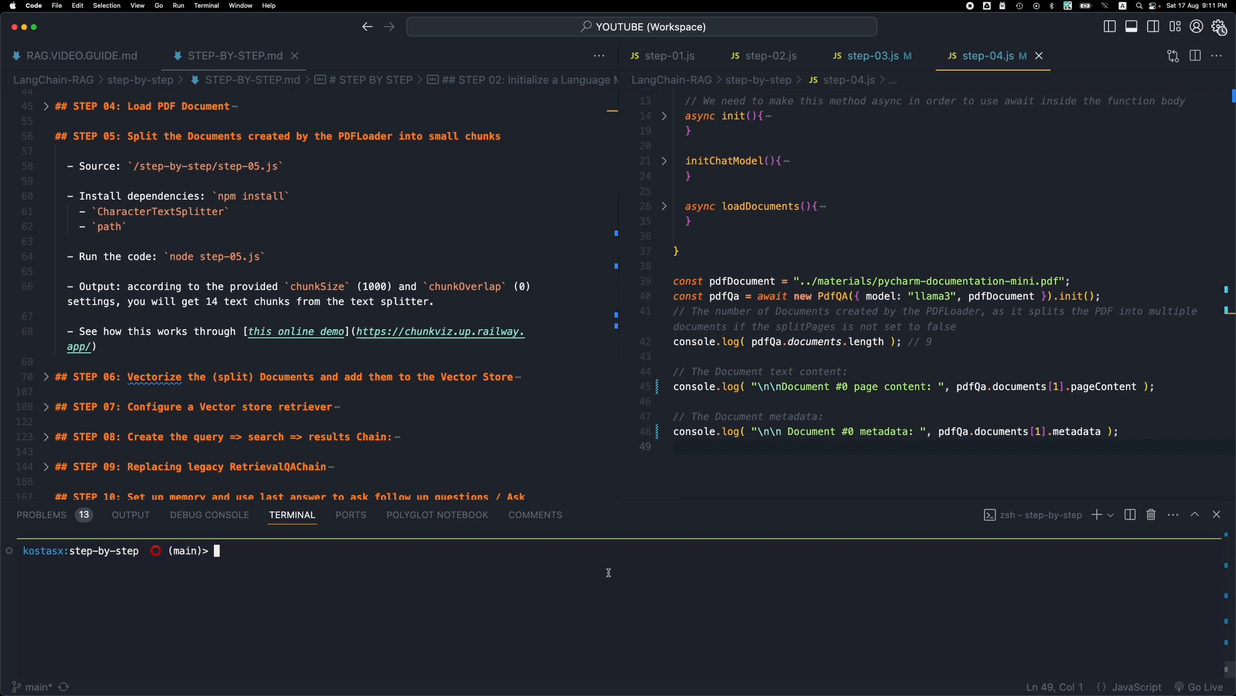
mouse_move(591, 572)
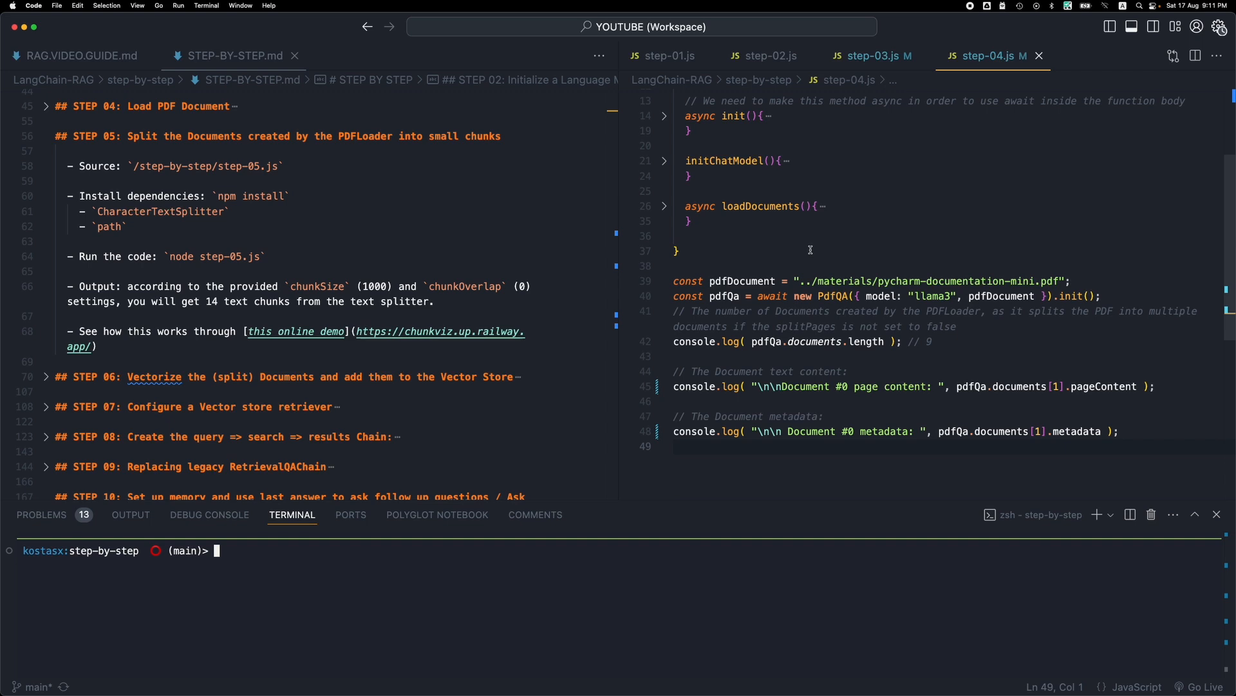
mouse_move(785, 252)
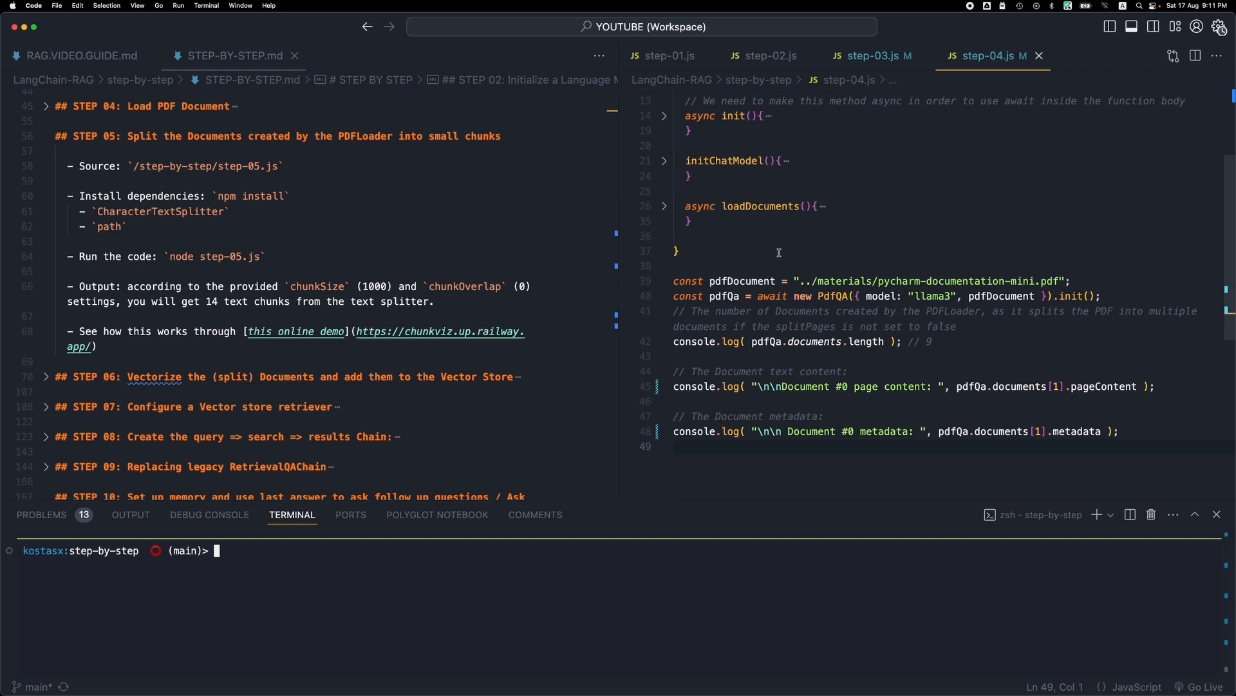
Step: Open step-05.js from quick-open by searching 'step'
type("step")
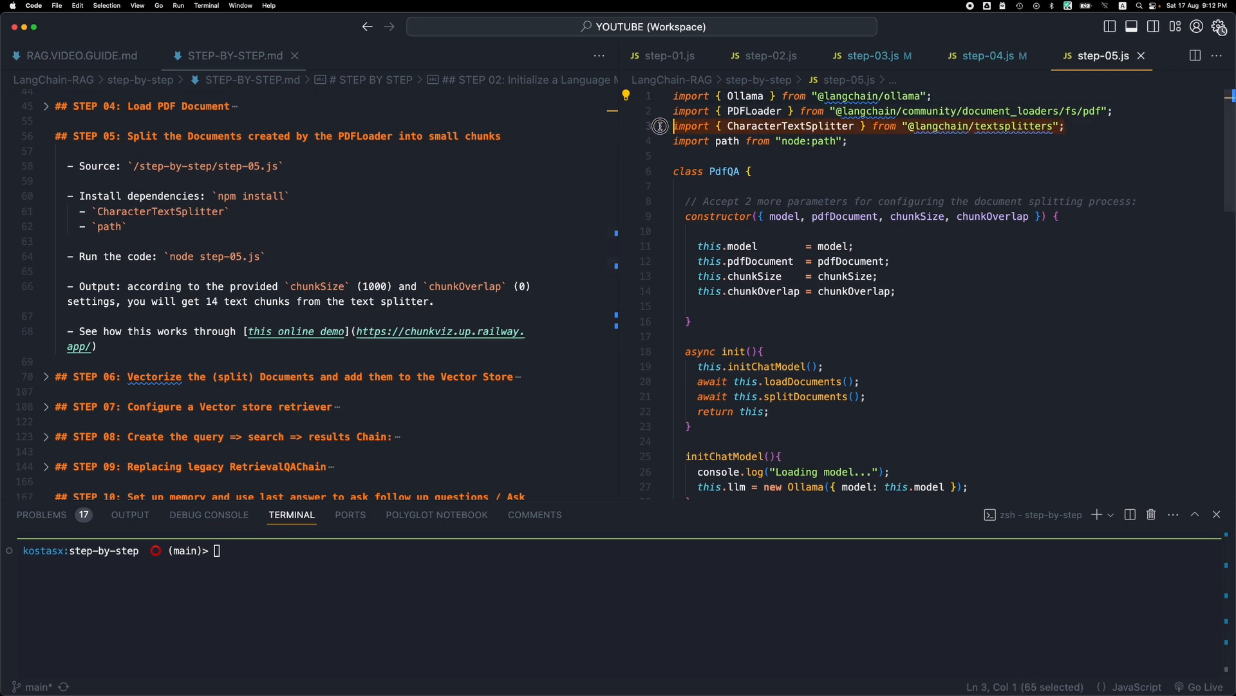
mouse_move(791, 125)
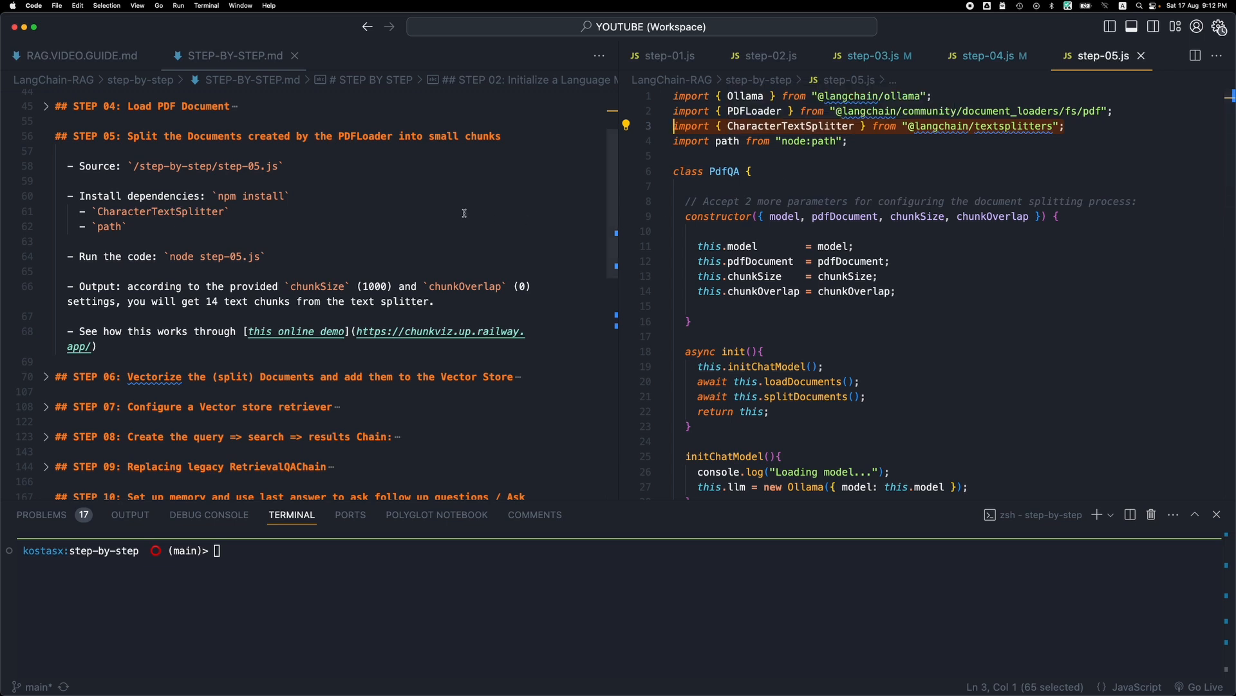
mouse_move(645, 230)
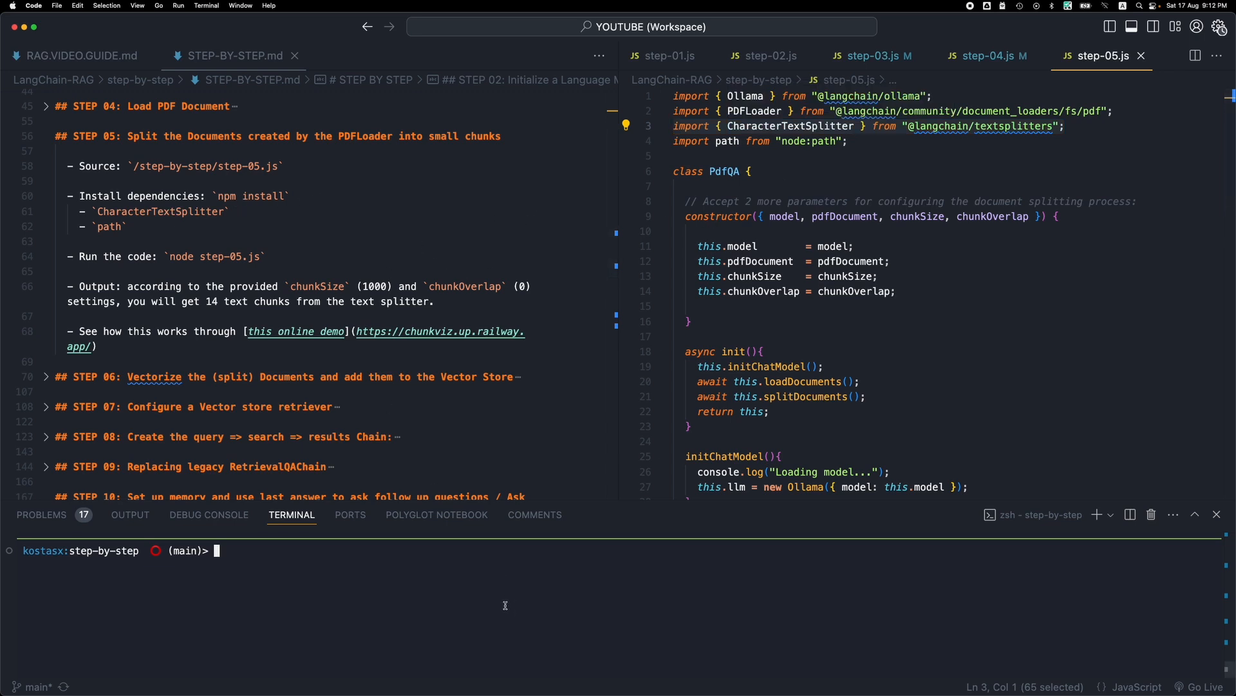
Step: Queue 'node step-05.js' in the terminal without running it
type("node")
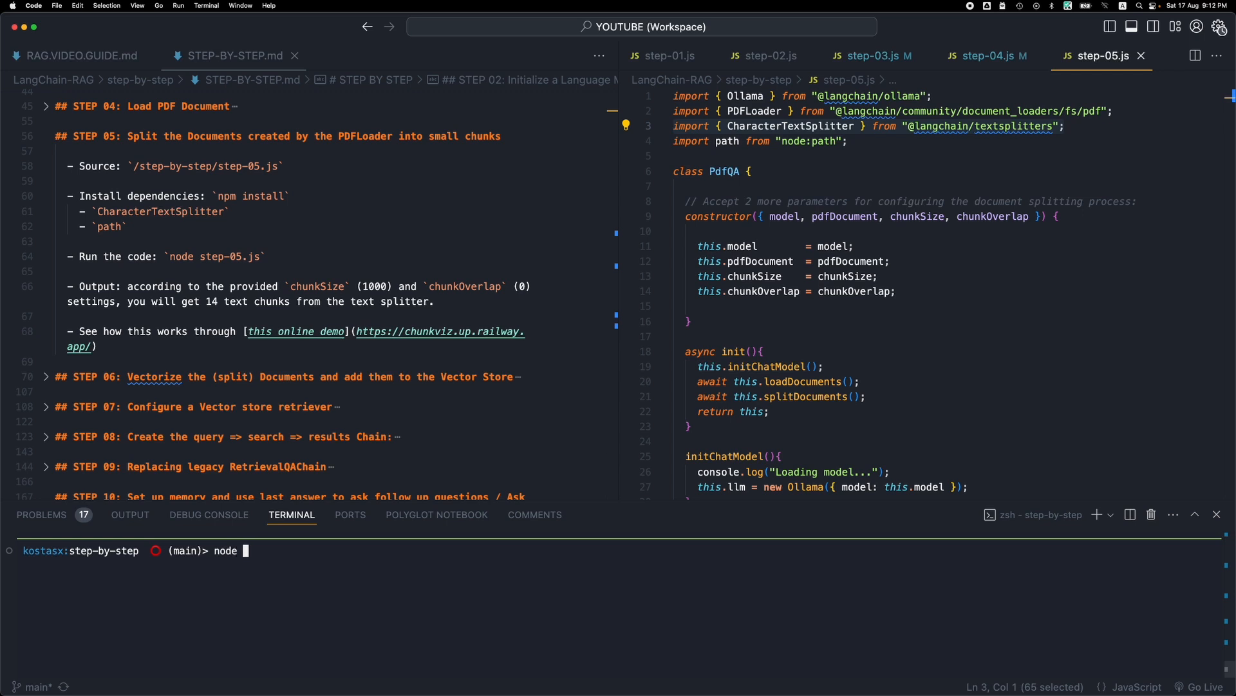
type("step-05.js")
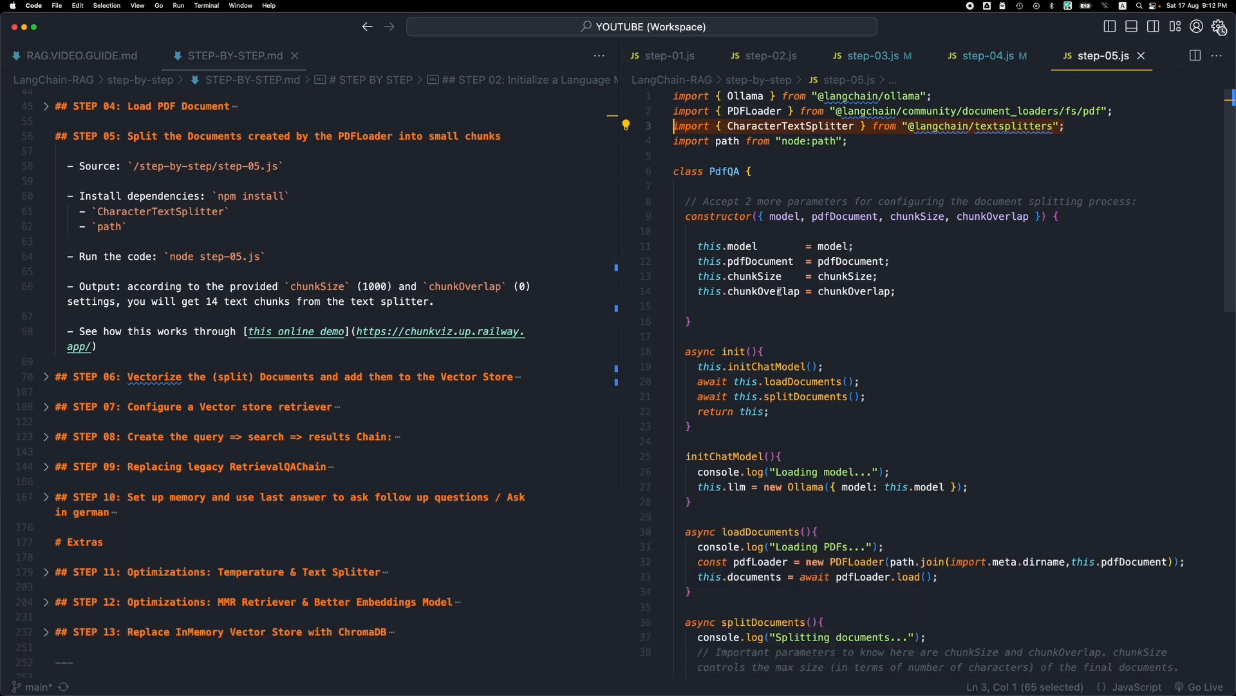
Step: Highlight the chunkSize, chunkOverlap constructor parameters, then fold the constructor body
left_click(892, 217)
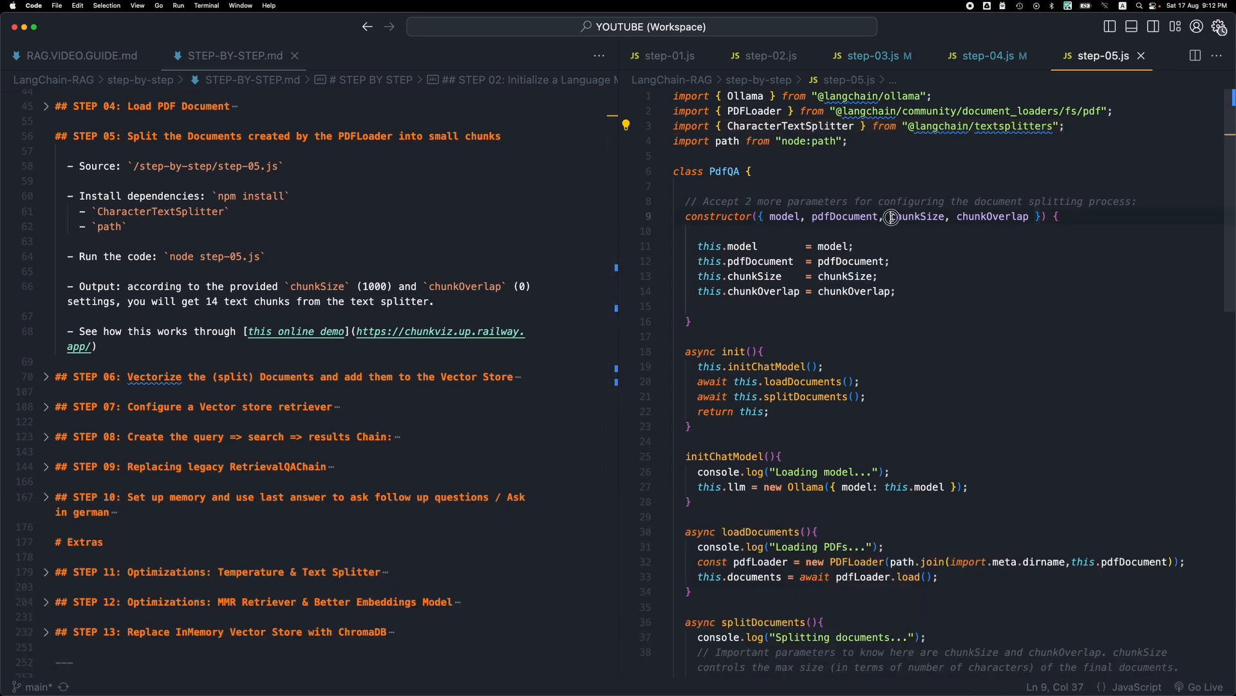
left_click_drag(894, 216, 1029, 217)
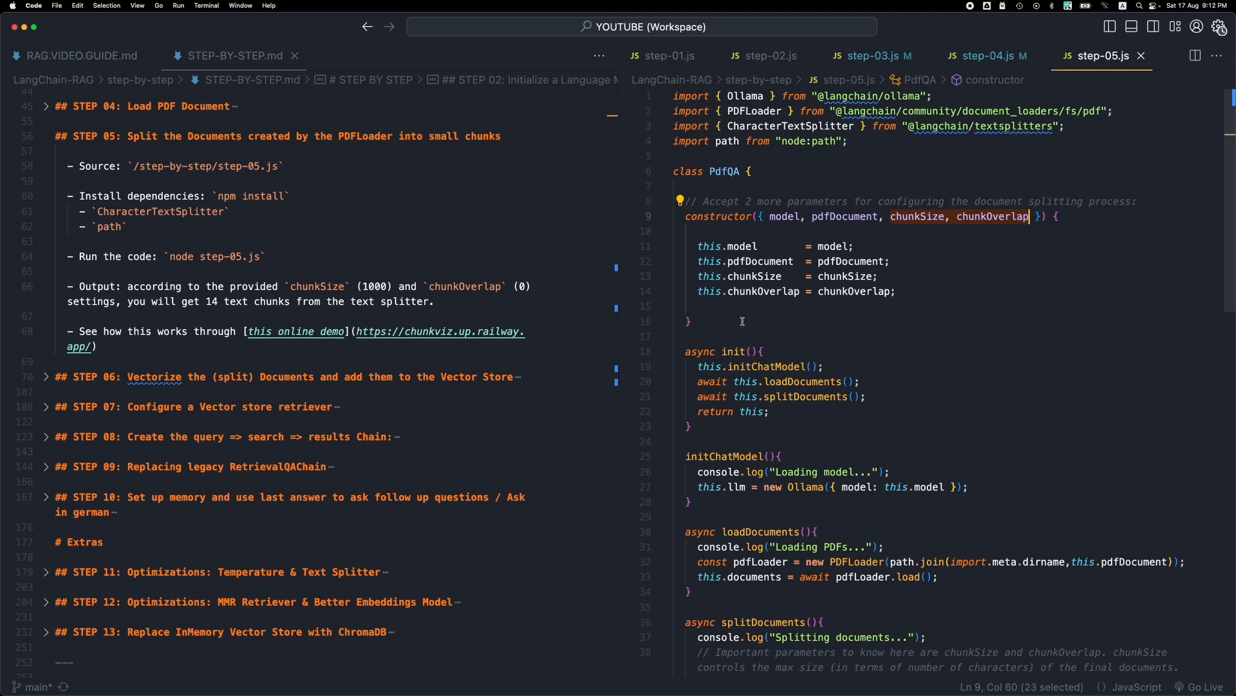
scroll("down", 3)
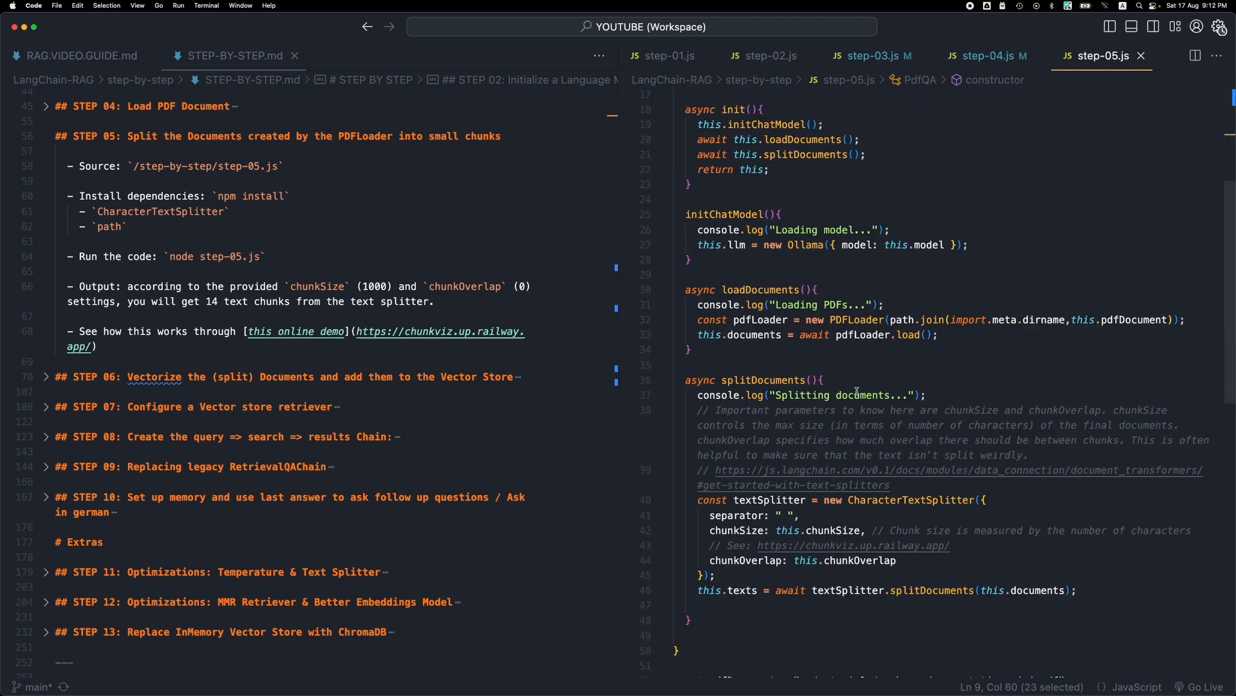
scroll("down", 3)
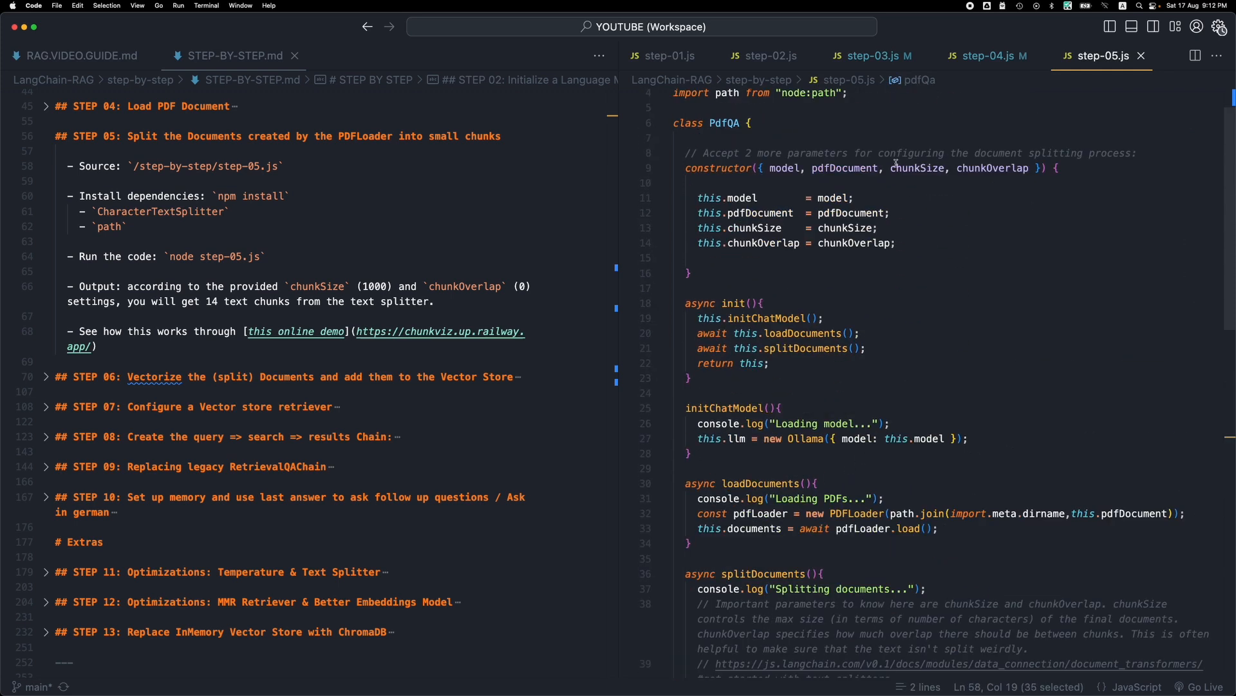
left_click(895, 243)
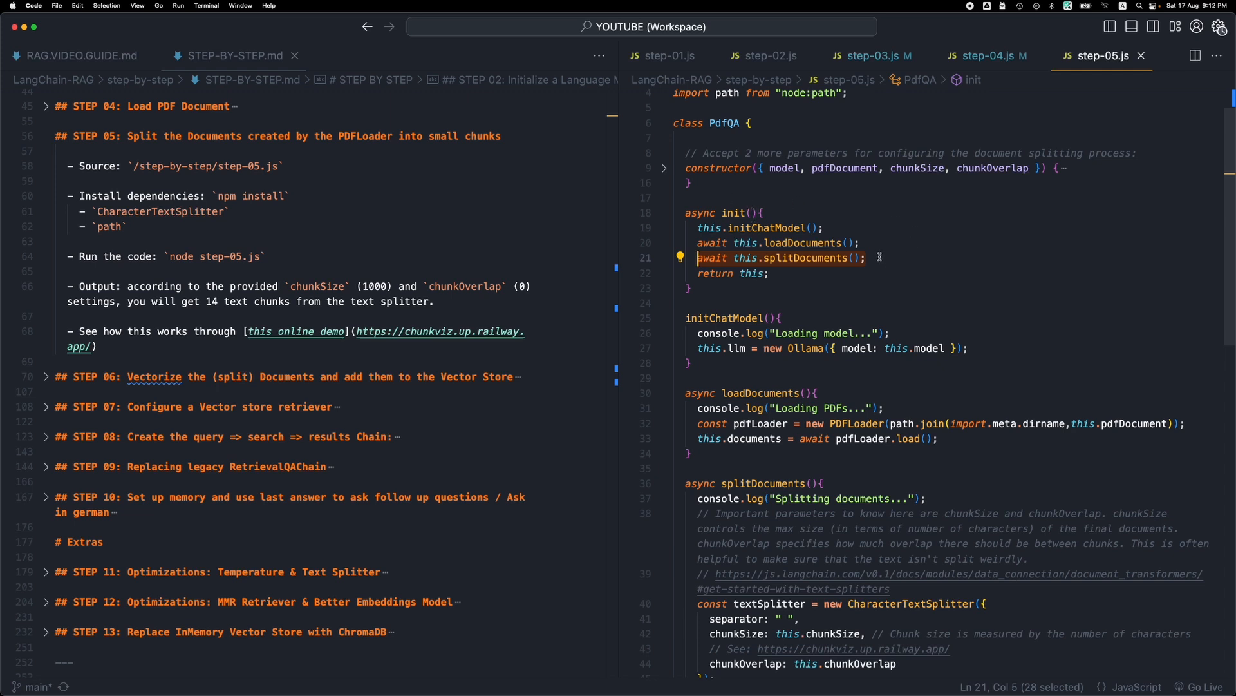
mouse_move(880, 247)
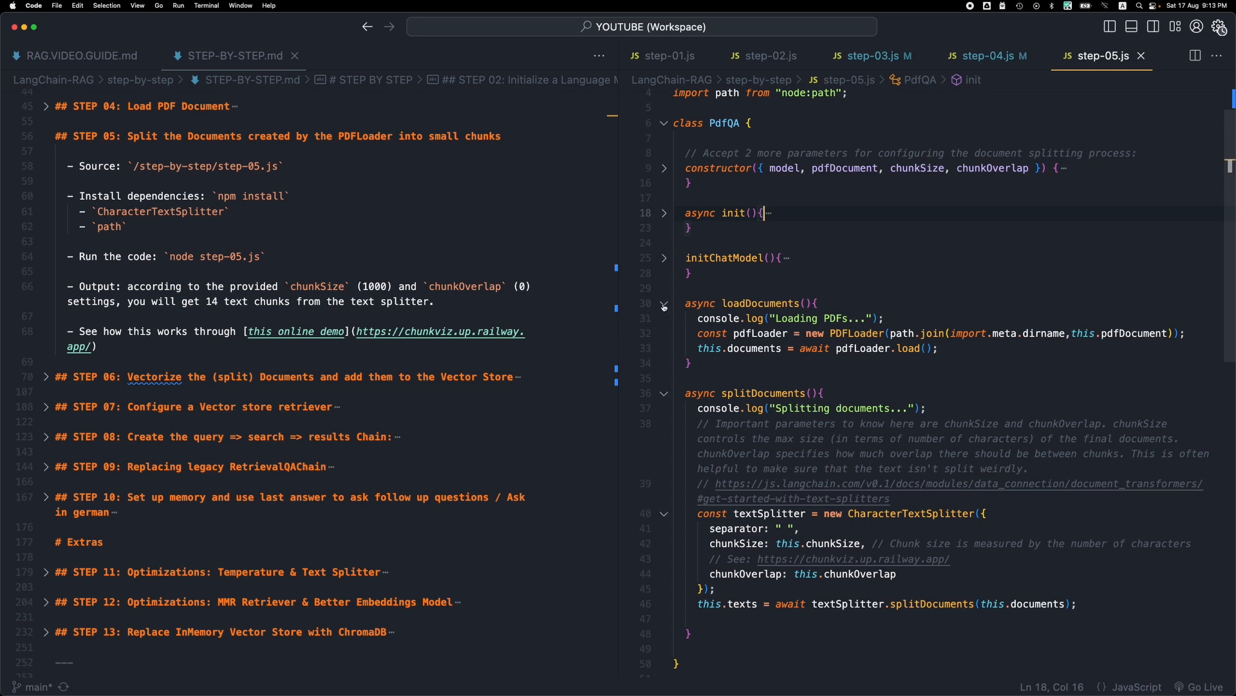
Step: Highlight the splitter's chunkSize setting and the this.documents passed to splitDocuments
scroll("down", 3)
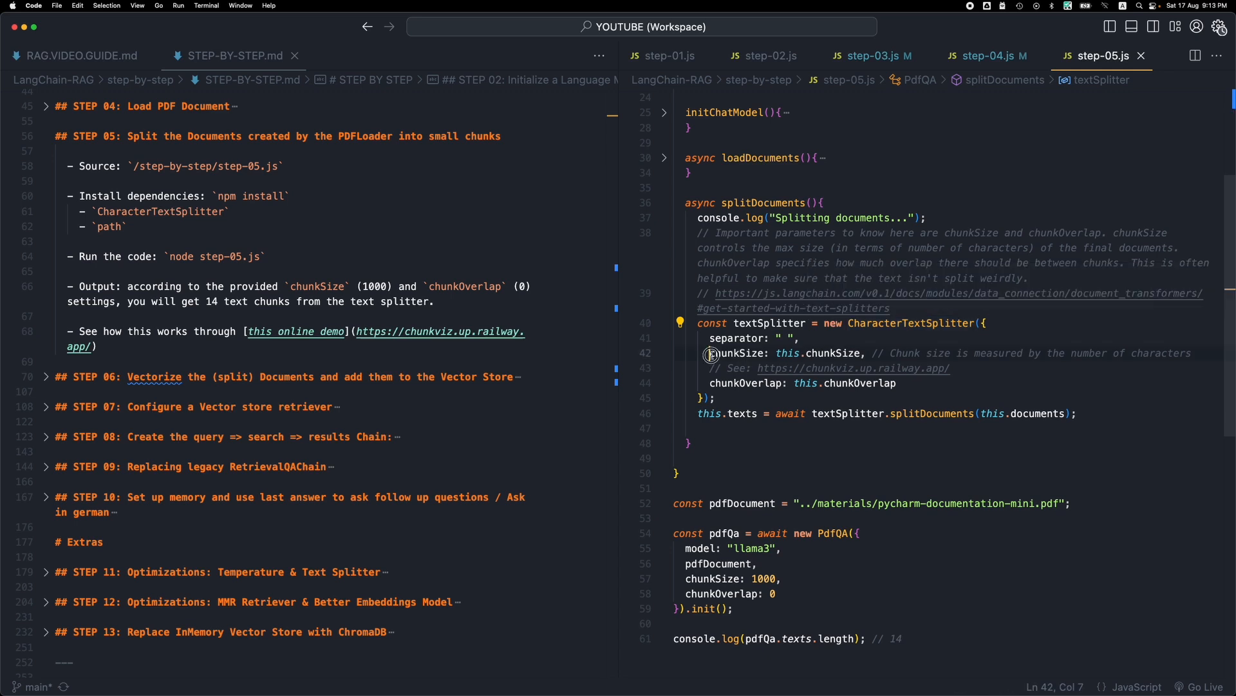
double_click(789, 353)
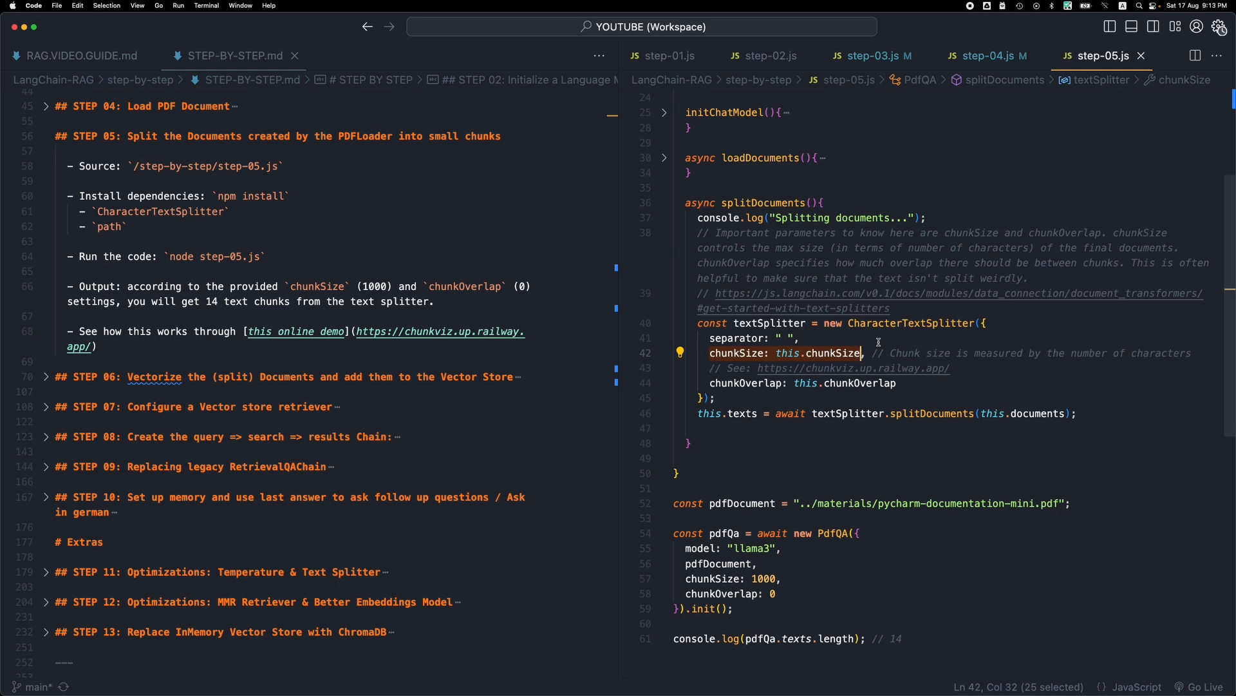
mouse_move(894, 388)
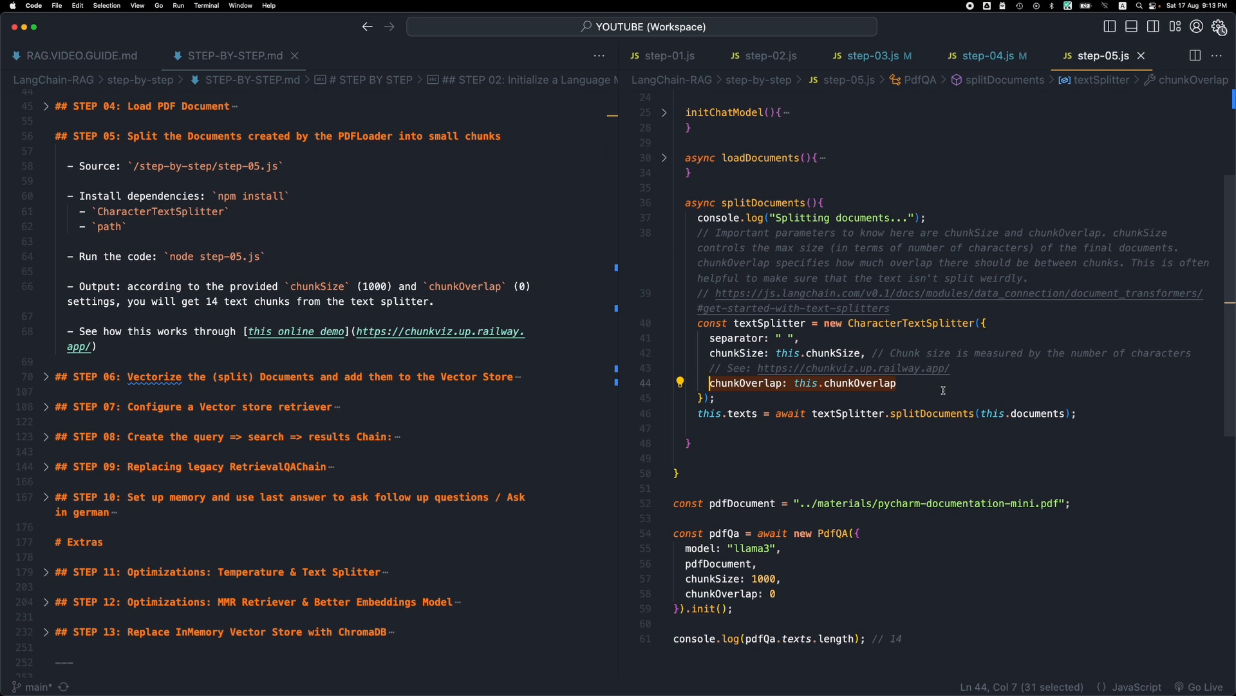
mouse_move(903, 383)
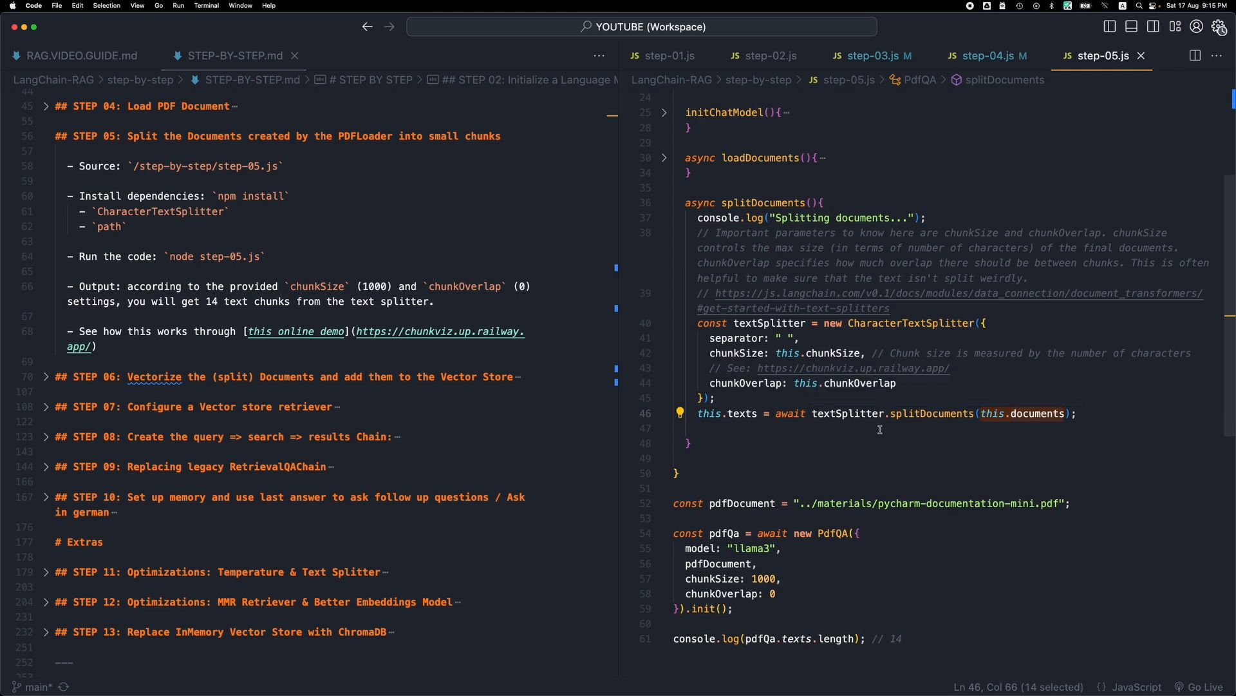
double_click(725, 414)
type("node step-05.js")
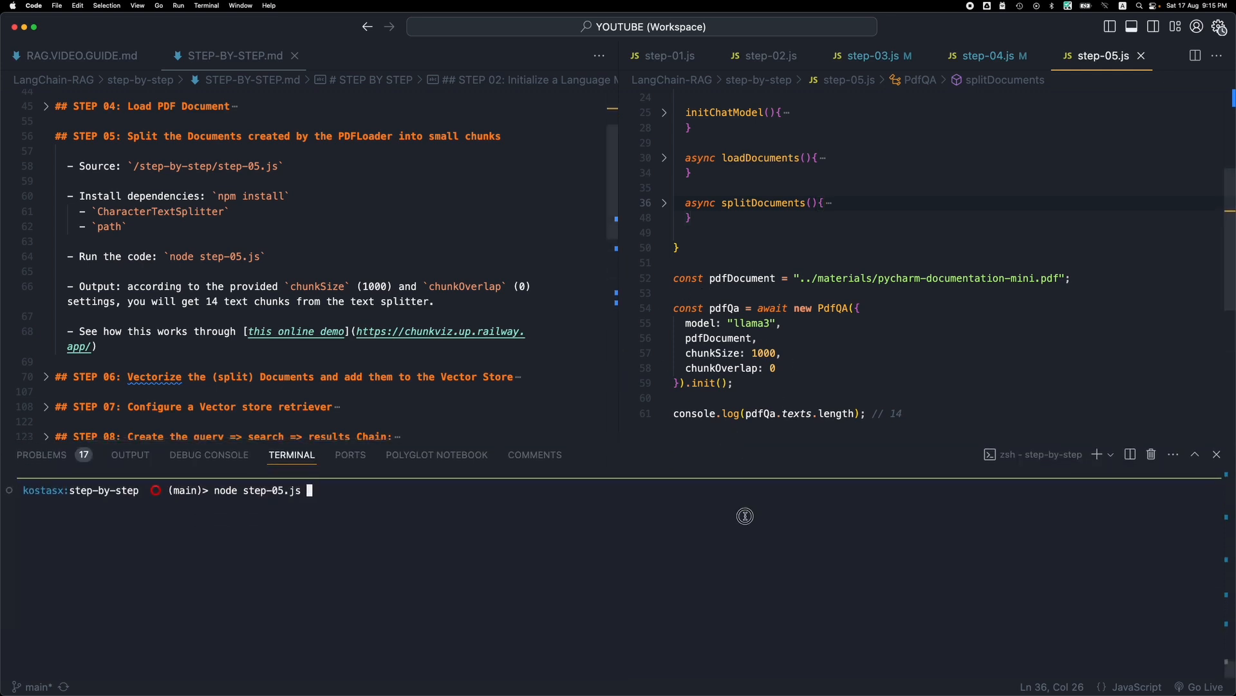
Step: Run node step-05.js so the terminal prints the PDF split into 14 chunks
key("Return")
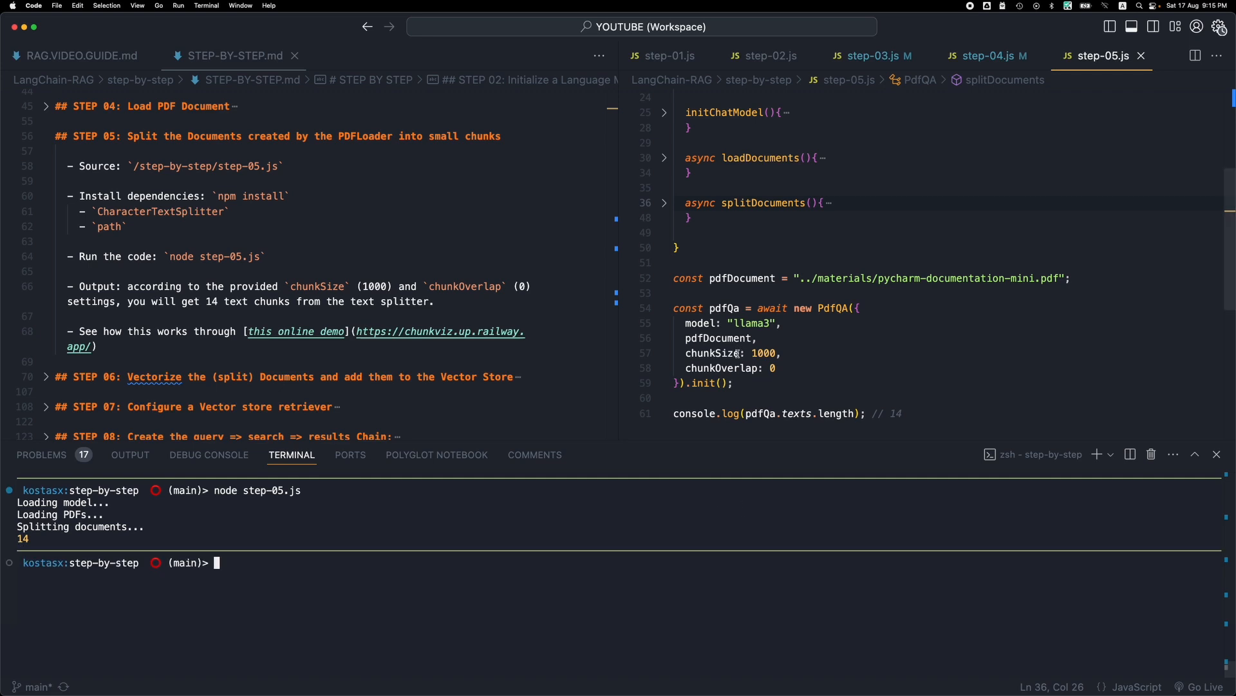
mouse_move(609, 508)
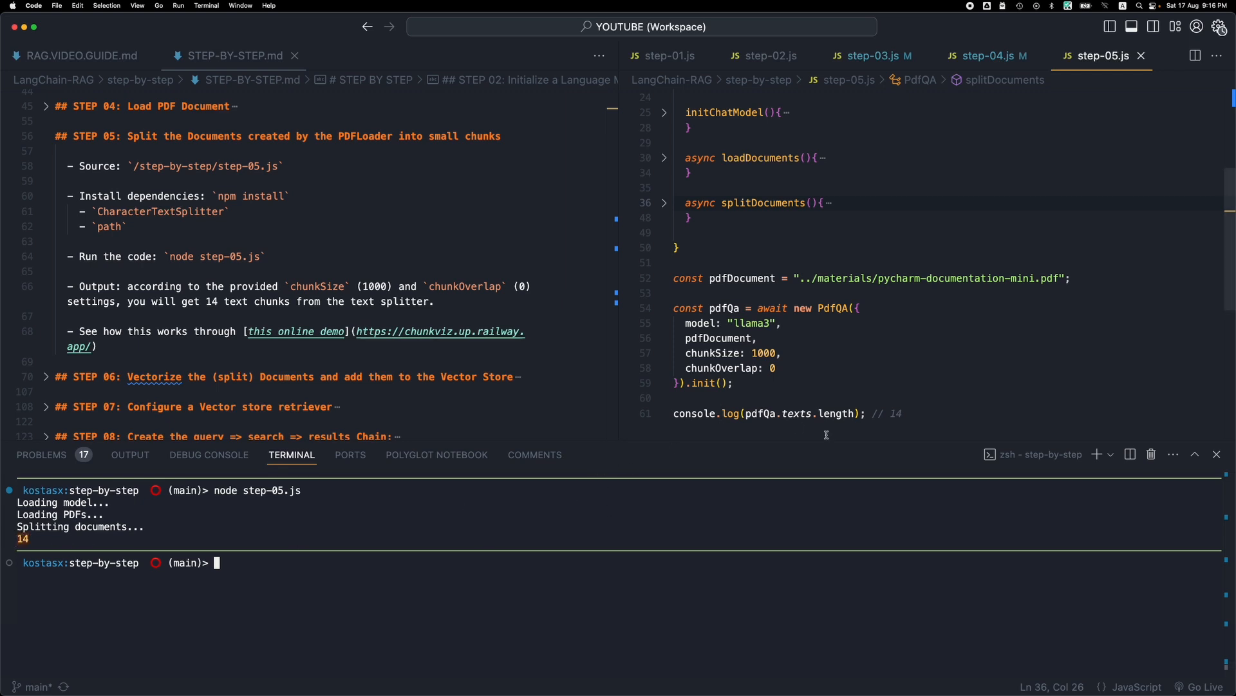
mouse_move(838, 416)
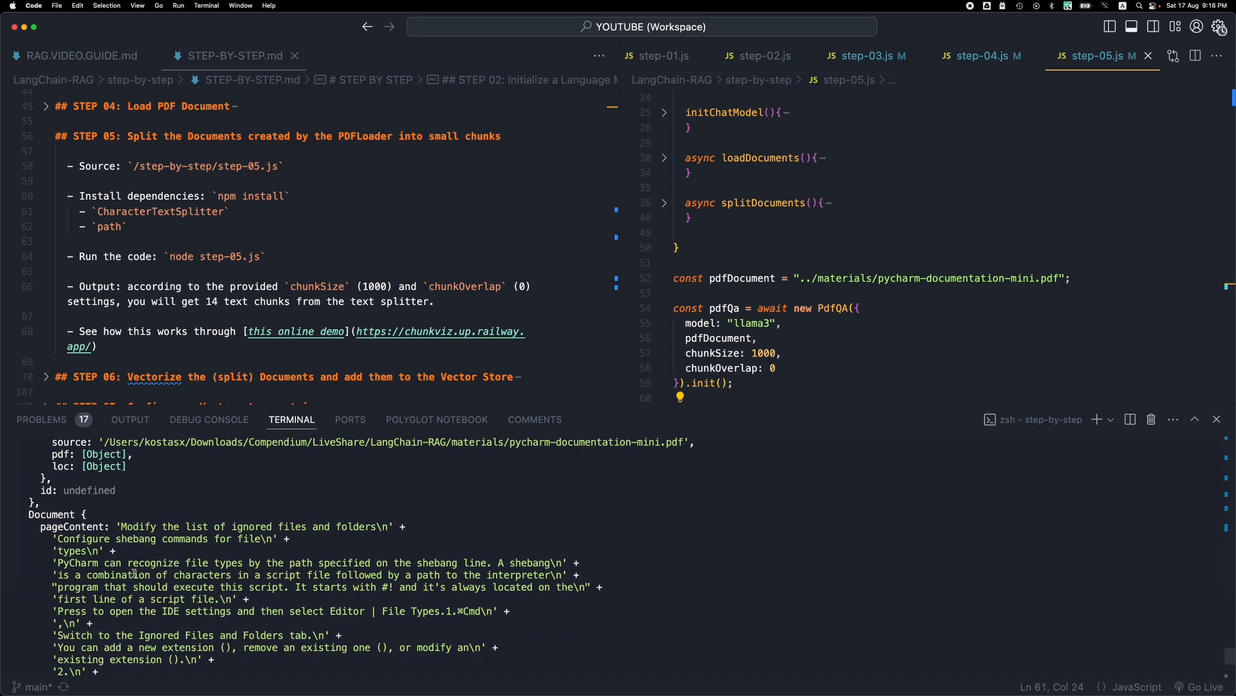
scroll("down", 3)
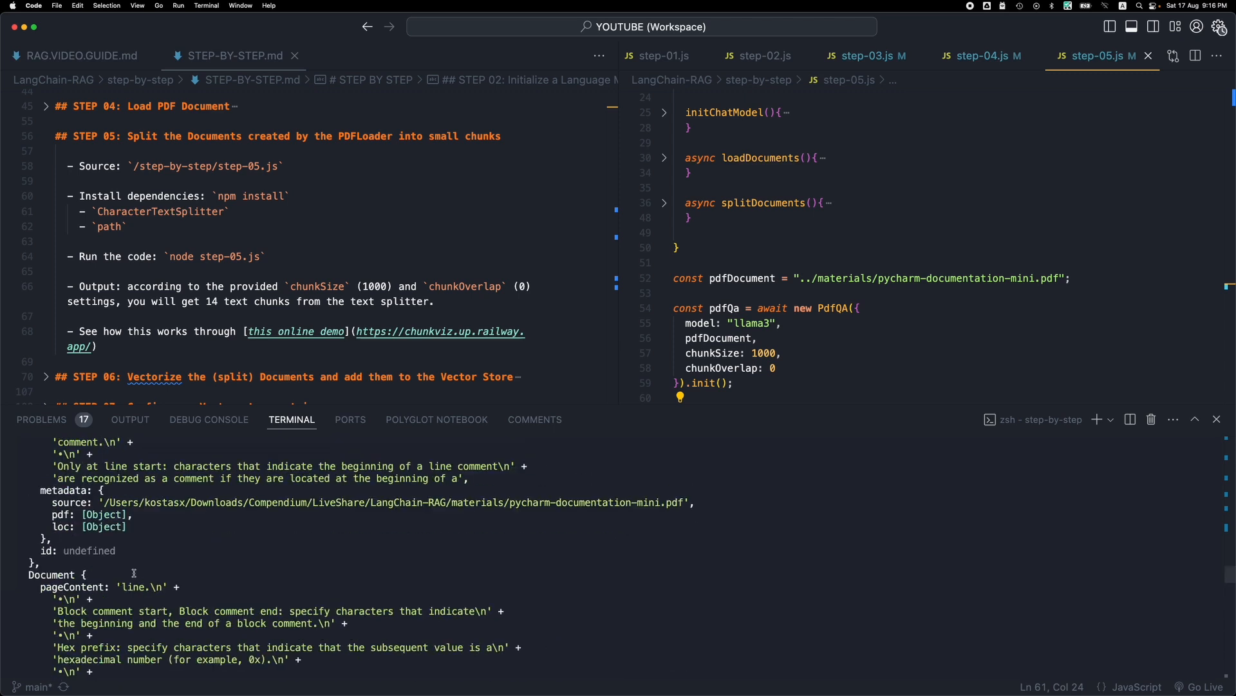
scroll("down", 3)
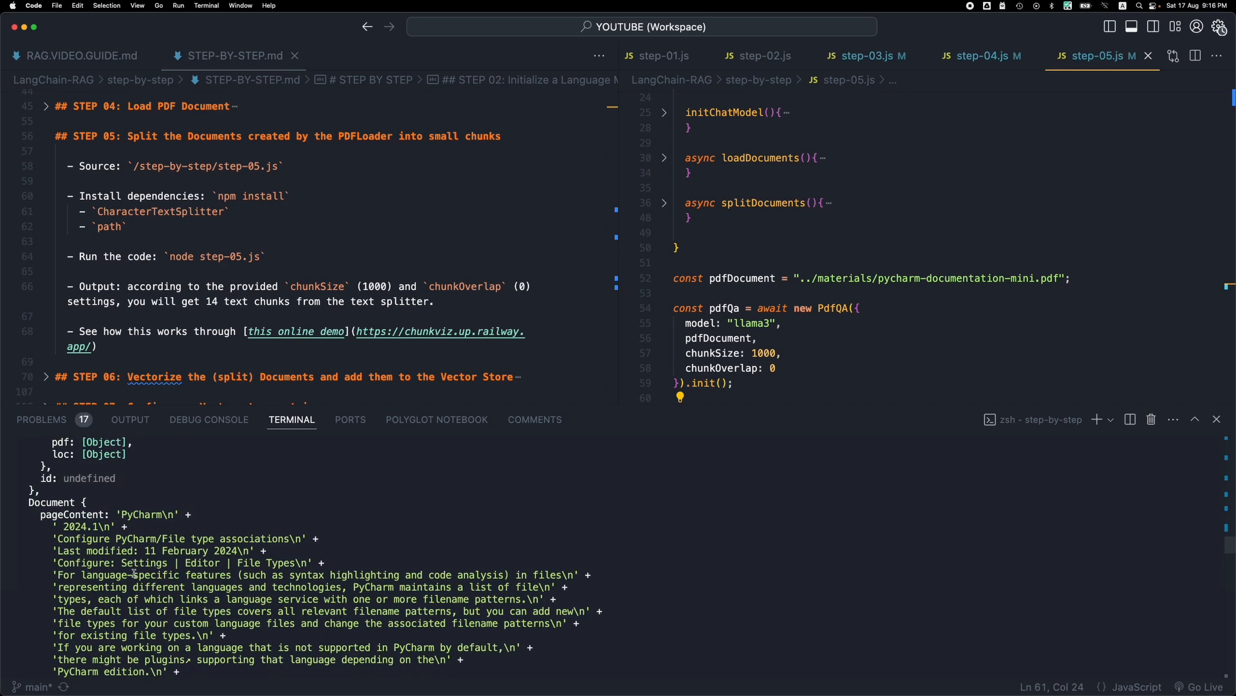
scroll("down", 3)
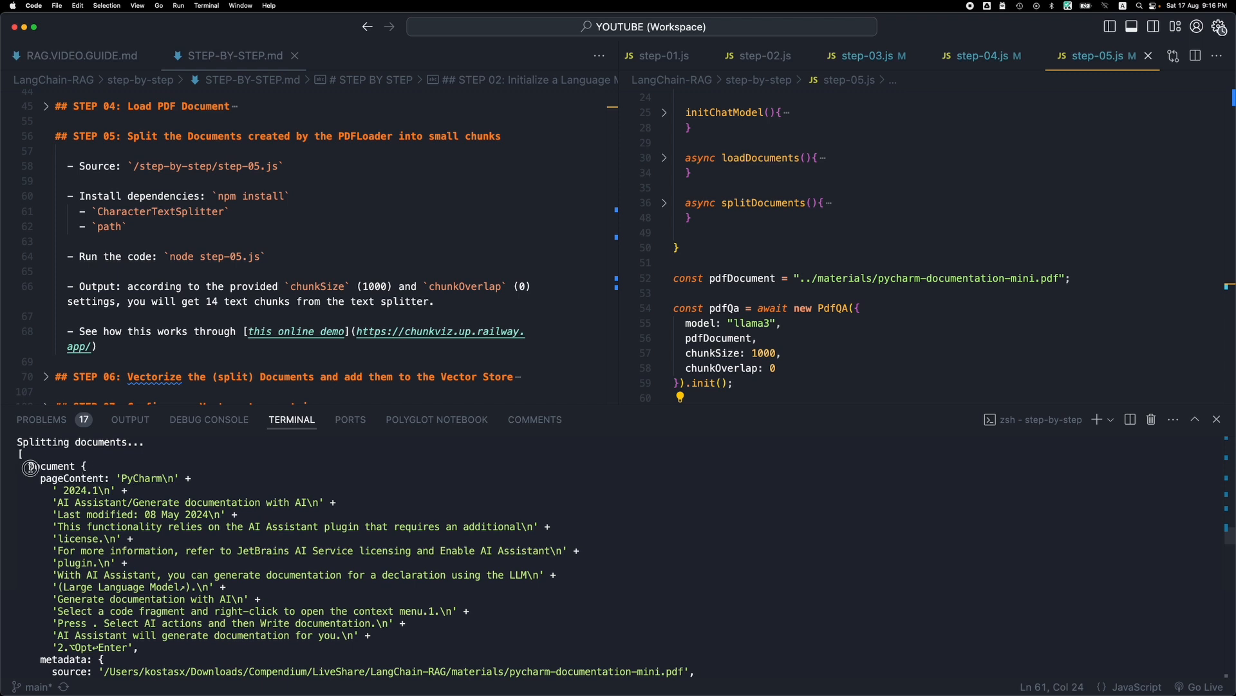
mouse_move(109, 466)
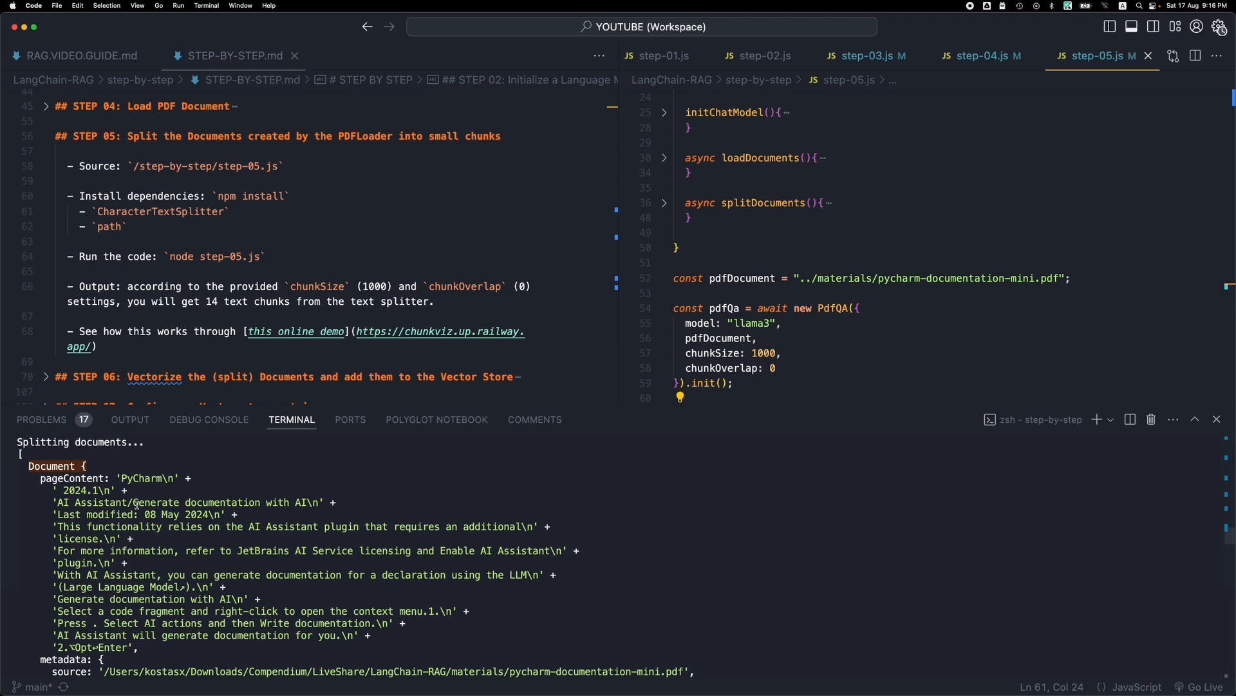
scroll("down", 3)
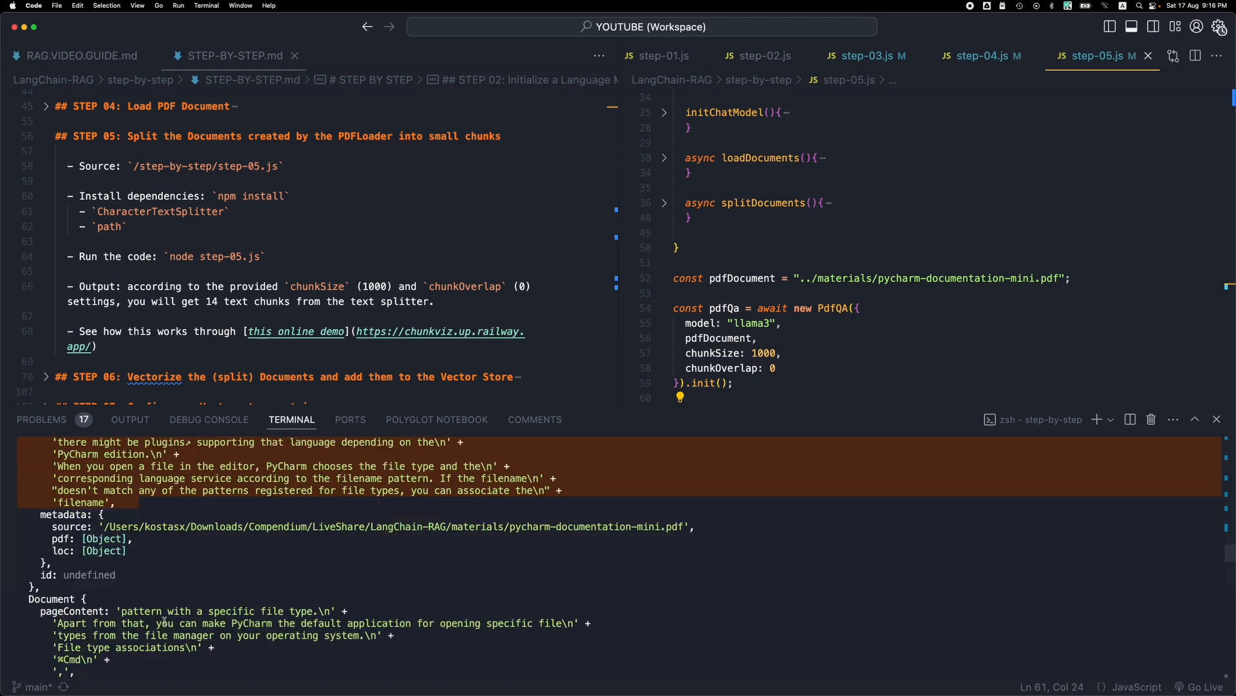
scroll("down", 3)
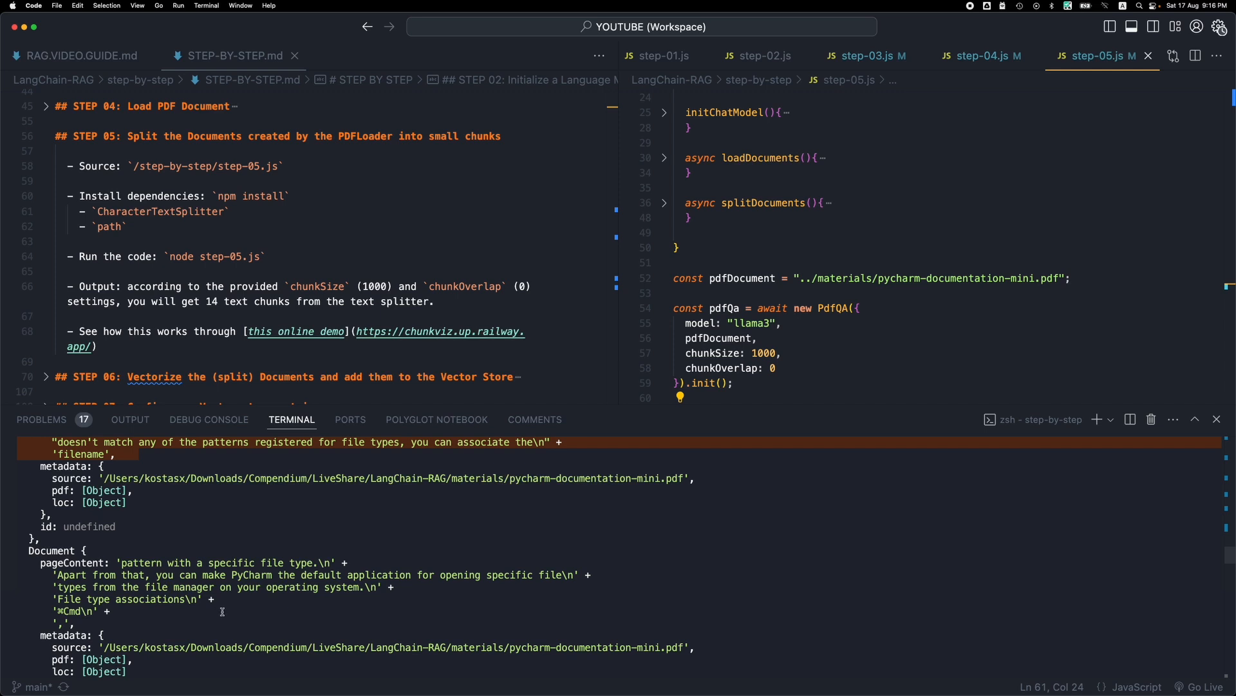
scroll("down", 3)
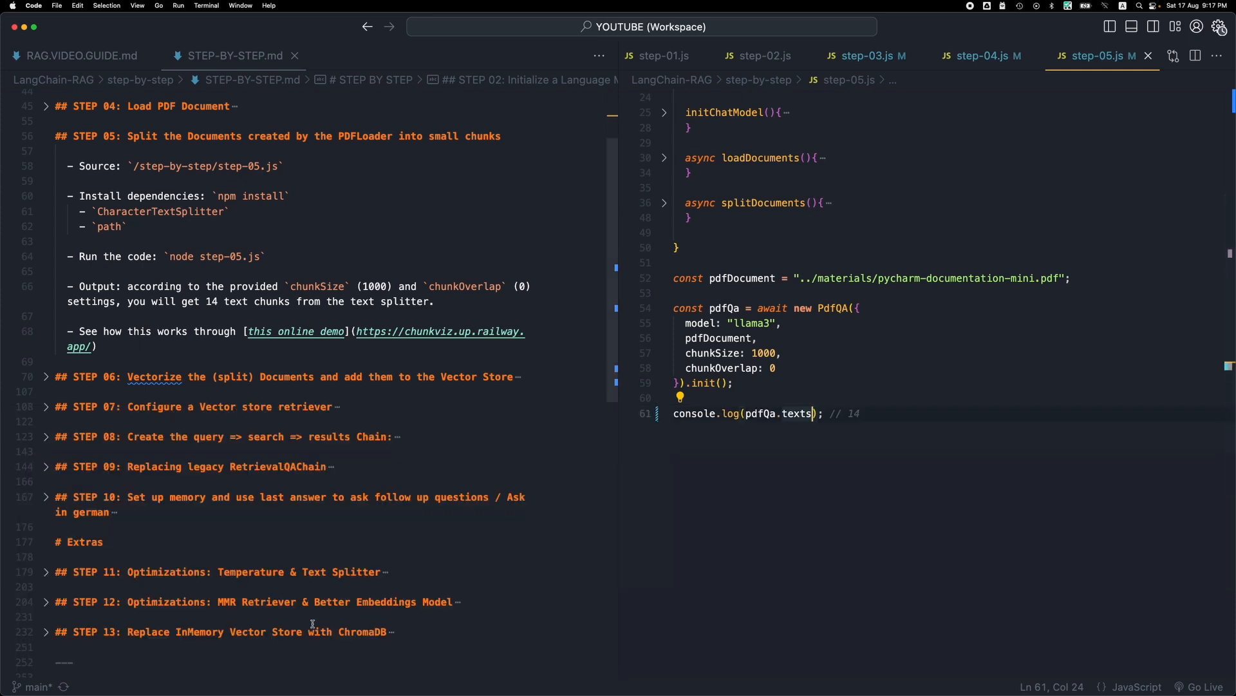
mouse_move(708, 427)
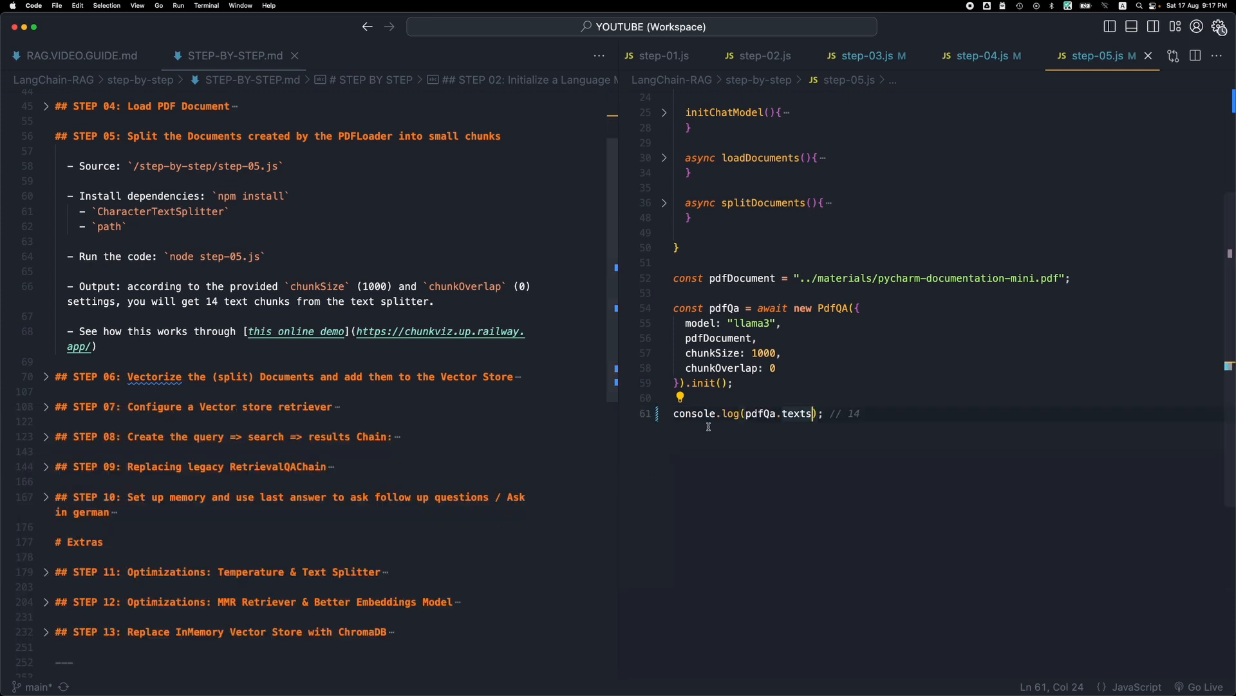
mouse_move(320, 240)
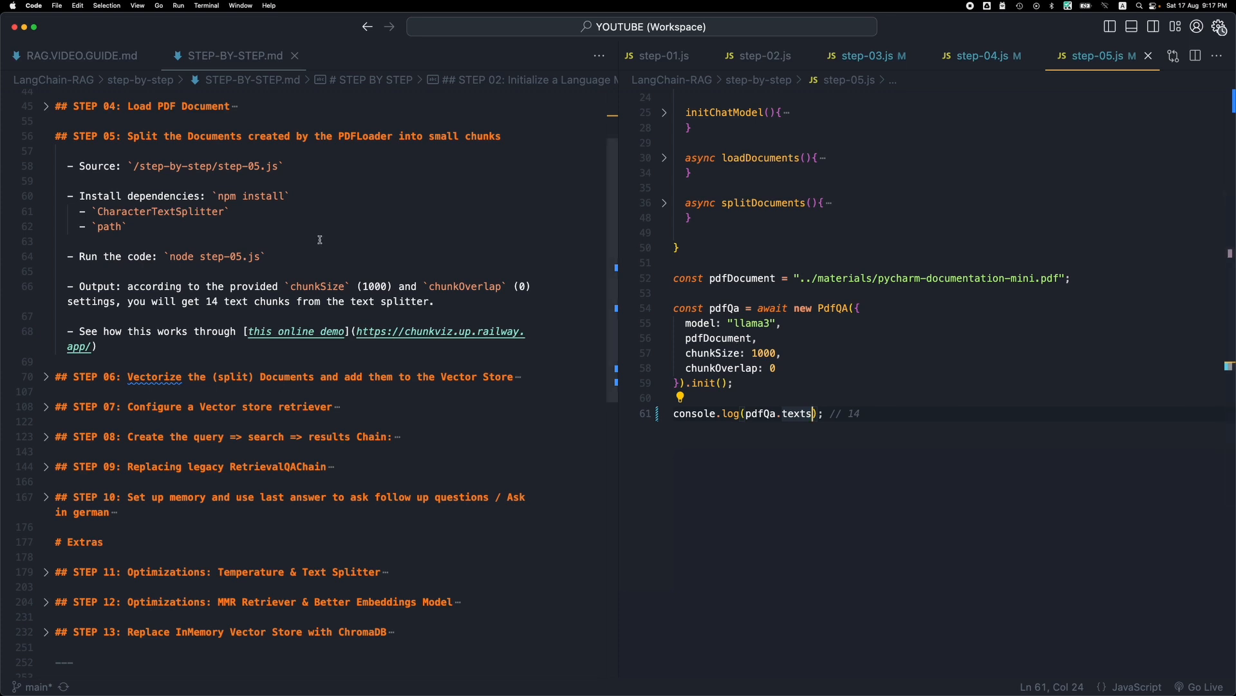
mouse_move(410, 334)
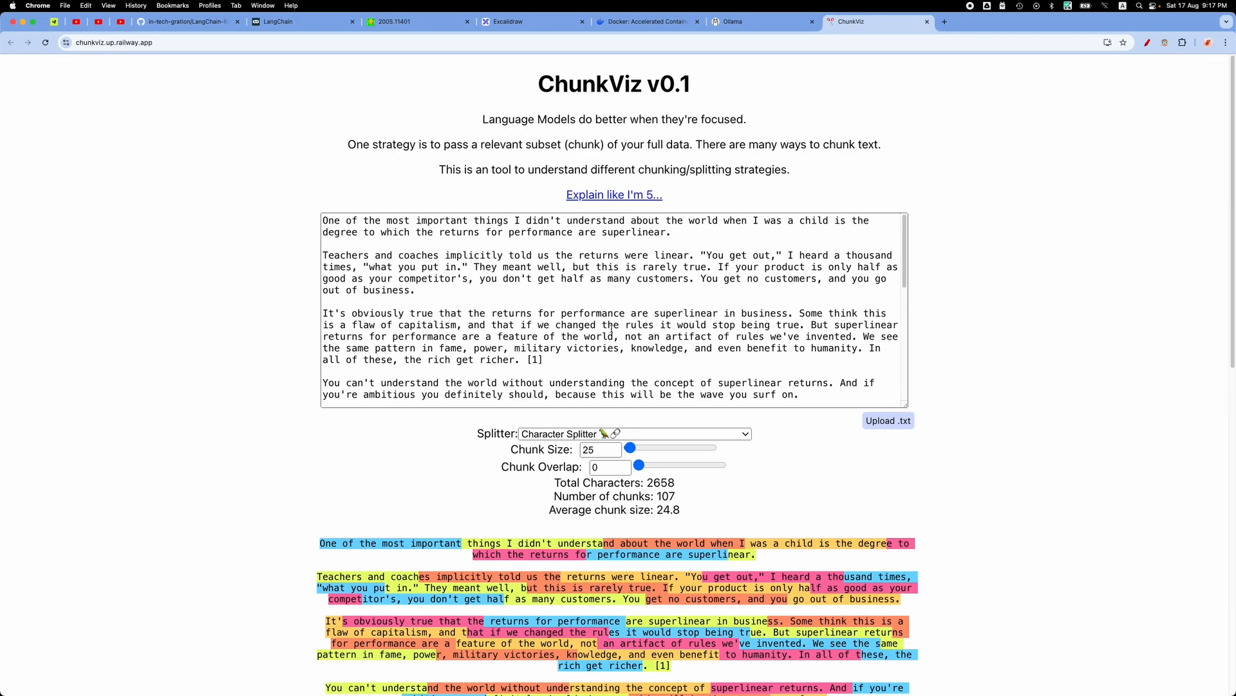
Step: Drag the Chunk Size slider from 25 to 400, splitting the essay into 7 chunks
scroll("down", 3)
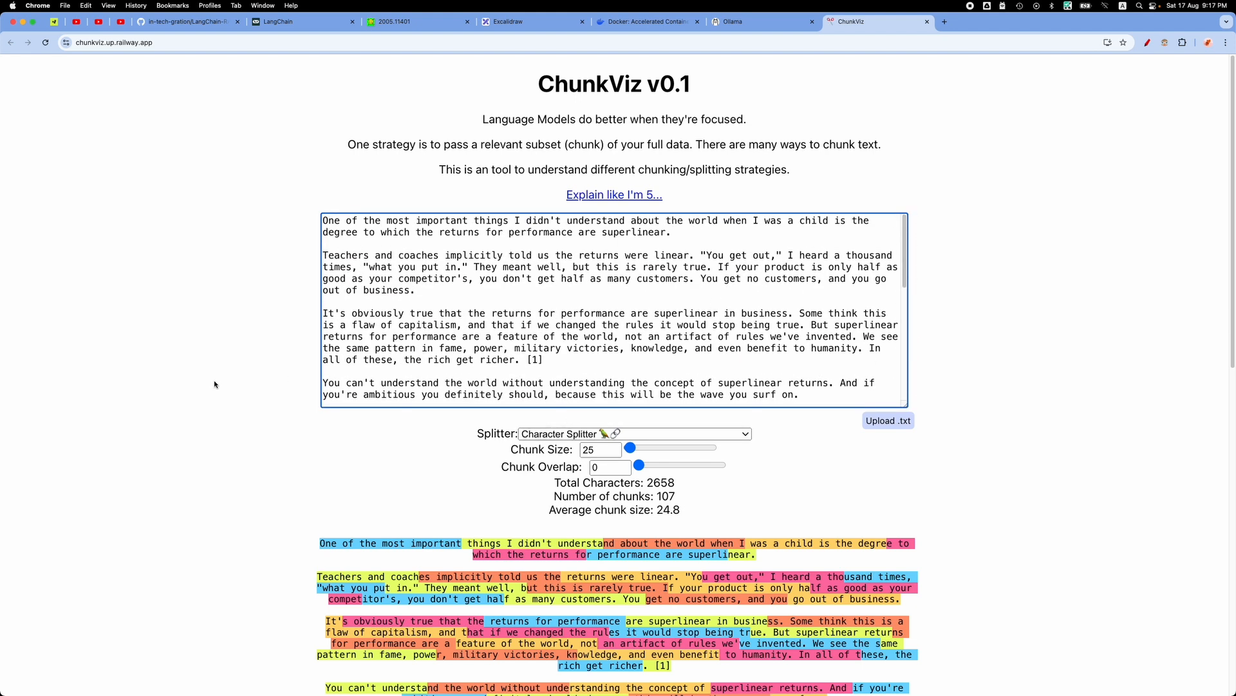
scroll("down", 3)
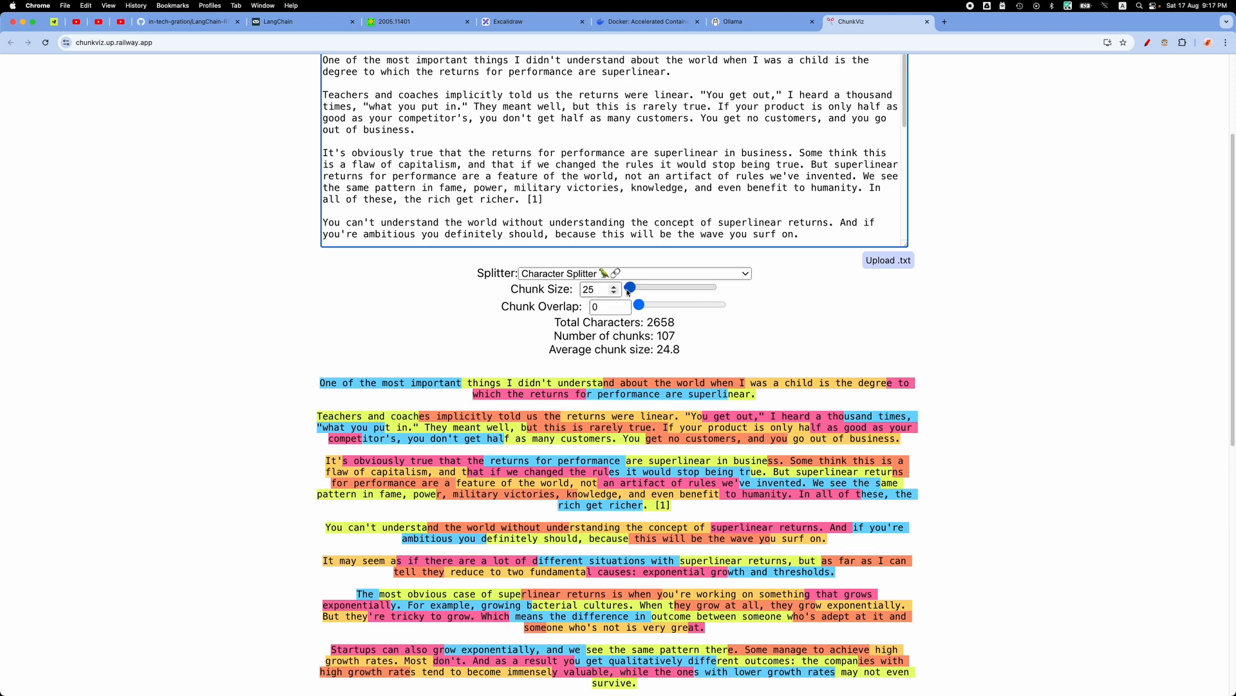
left_click_drag(628, 286, 644, 286)
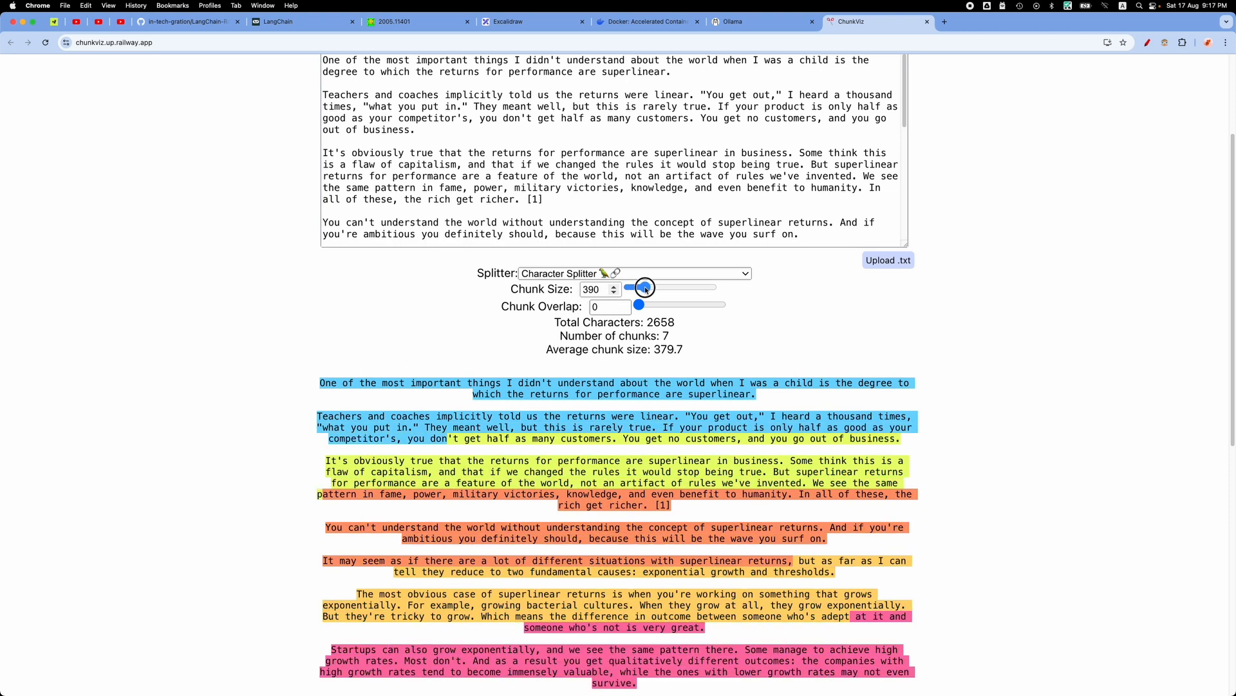
left_click_drag(642, 286, 645, 286)
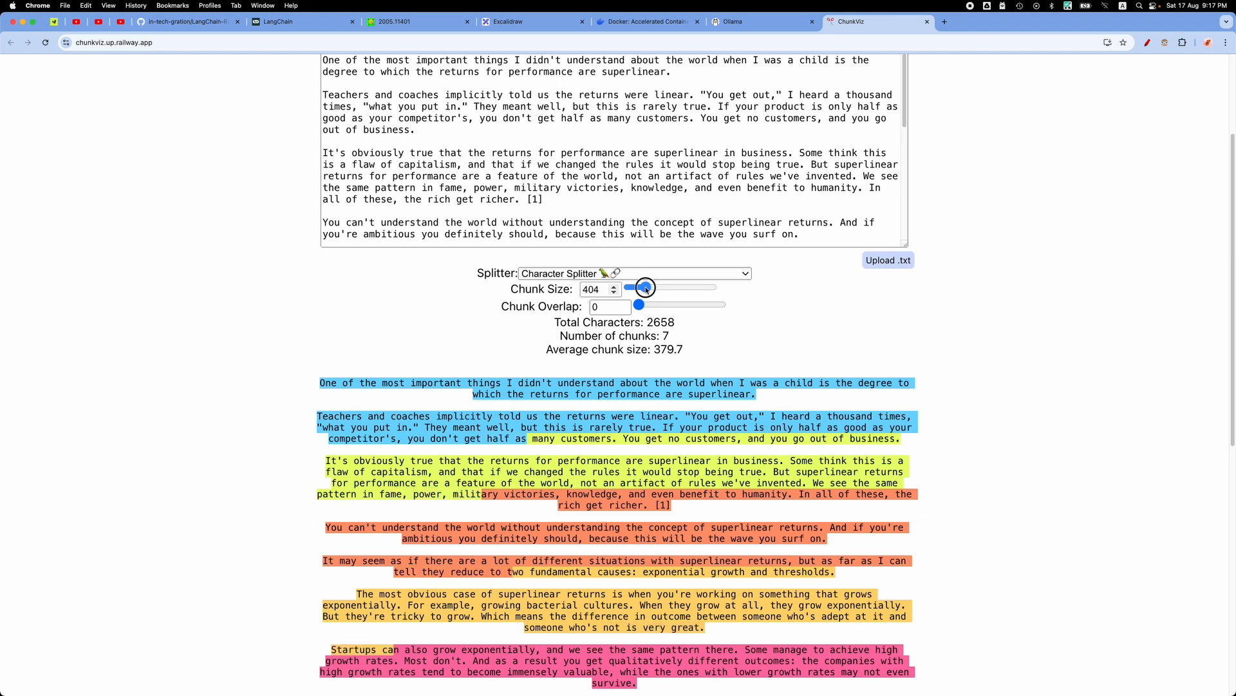
left_click_drag(645, 288, 638, 287)
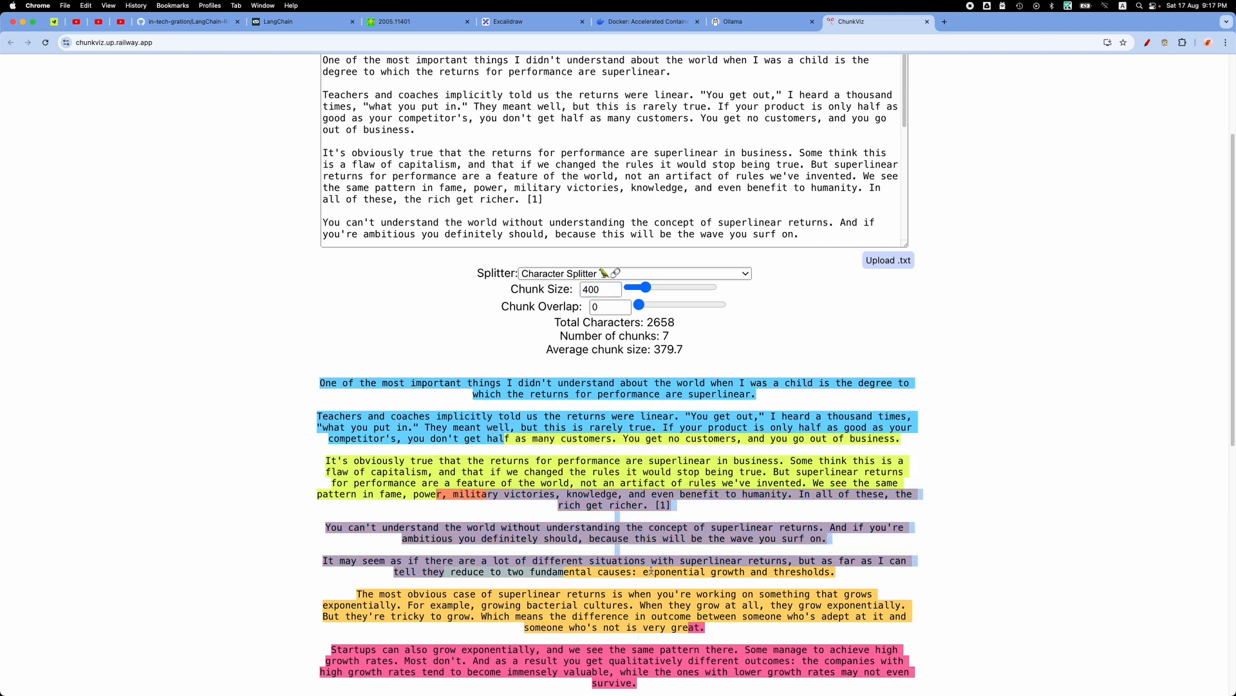
scroll("down", 3)
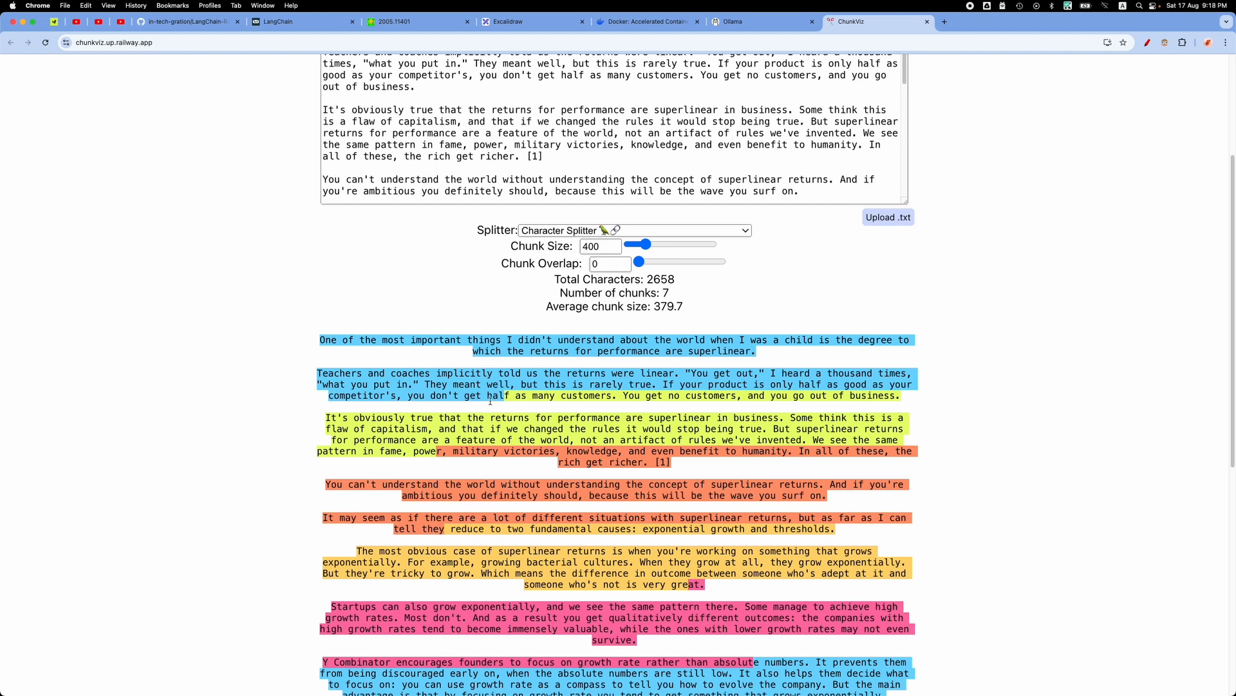
Step: Set a 20-character Chunk Overlap to show shared text, then return it to 0
left_click_drag(639, 261, 648, 262)
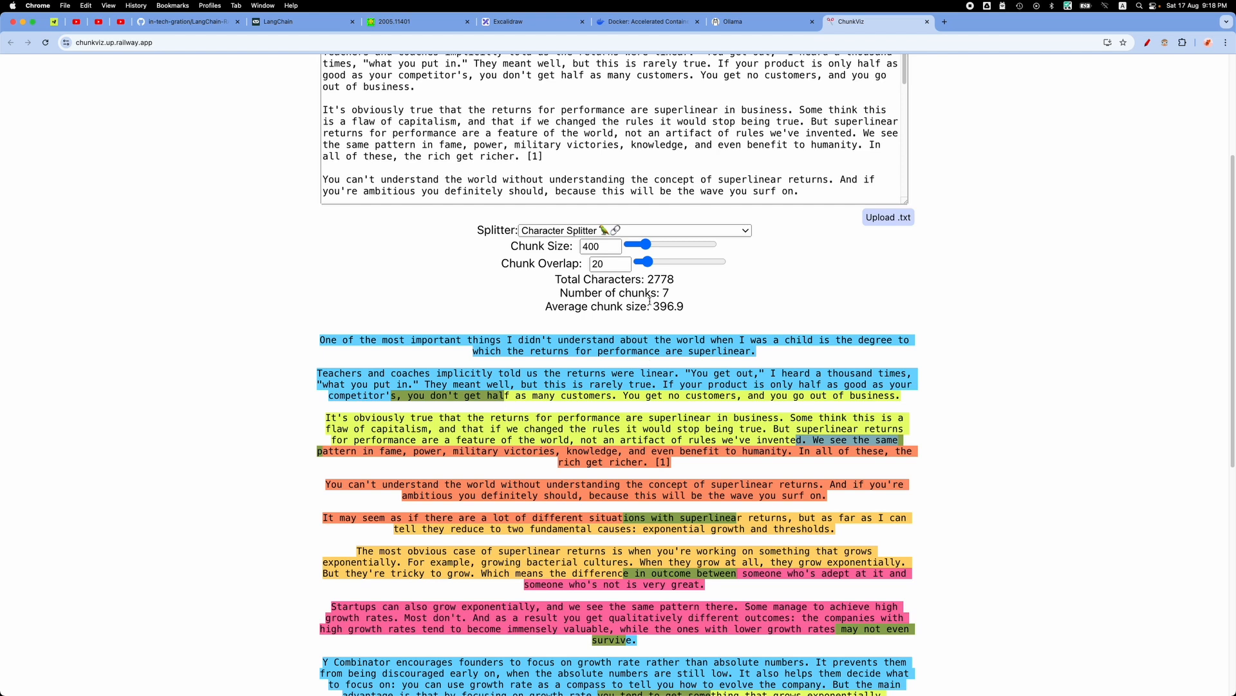
left_click_drag(646, 261, 635, 261)
type("1000")
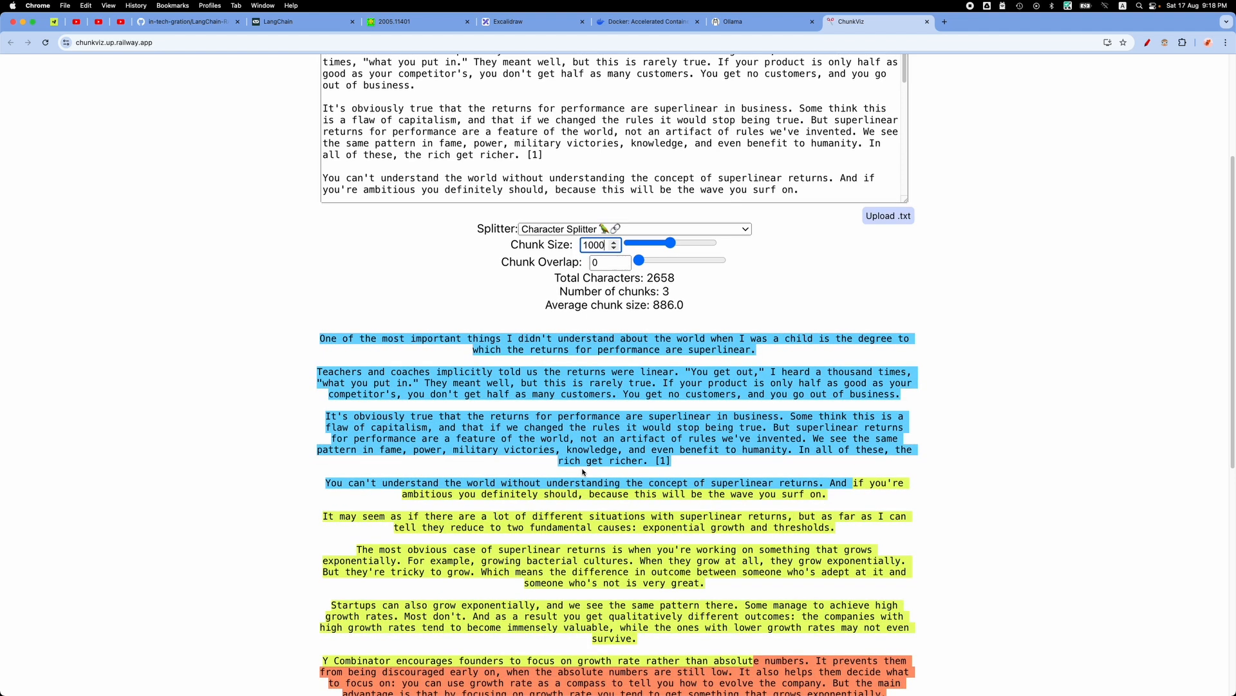
Step: Browse the Splitter dropdown's Recursive variants and keep Character Splitter at size 1000
scroll("down", 3)
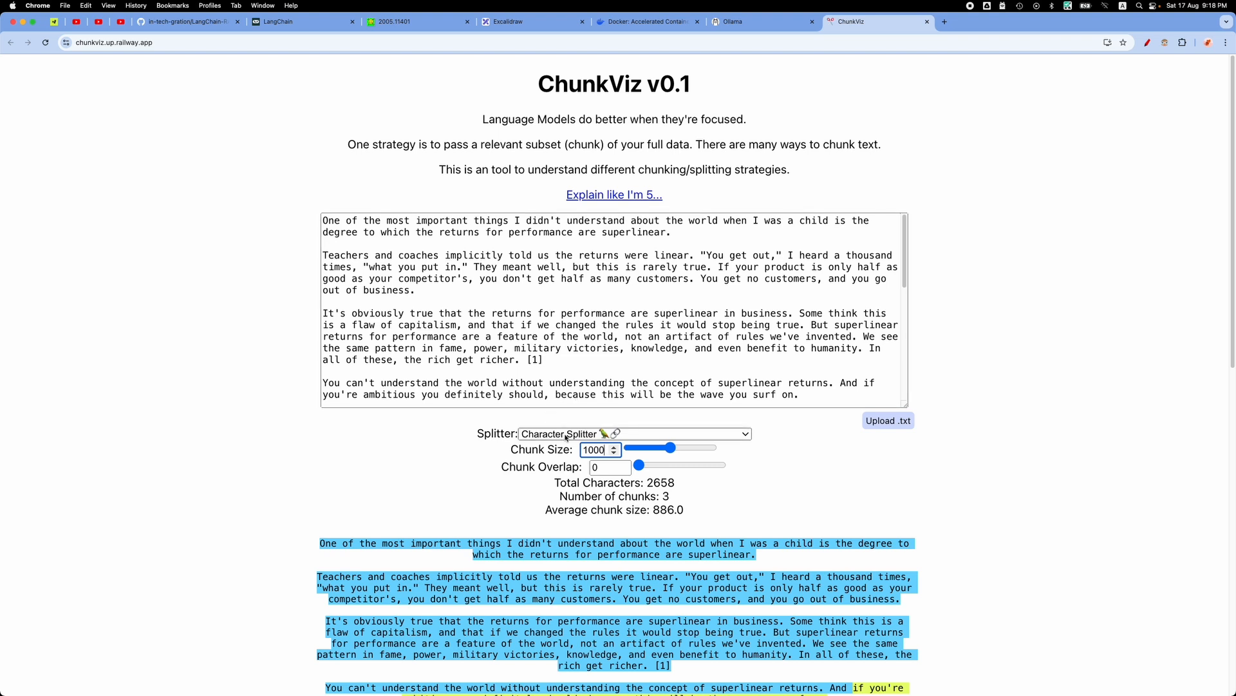
left_click(631, 434)
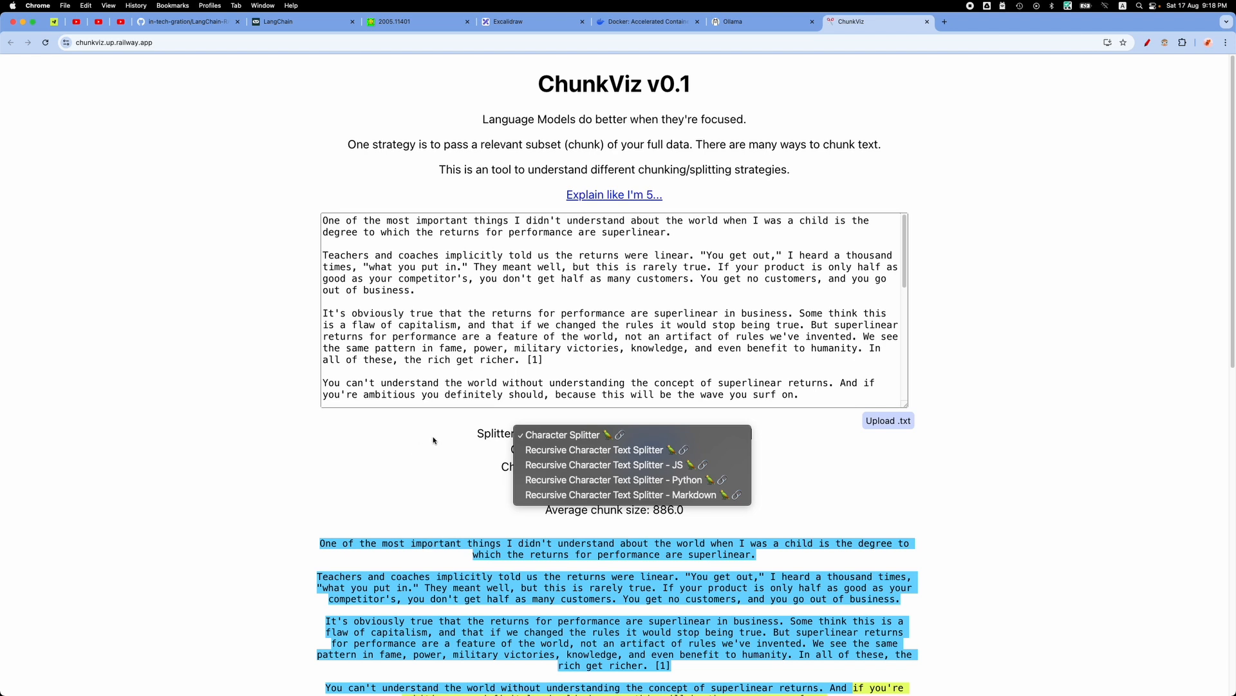
left_click(563, 434)
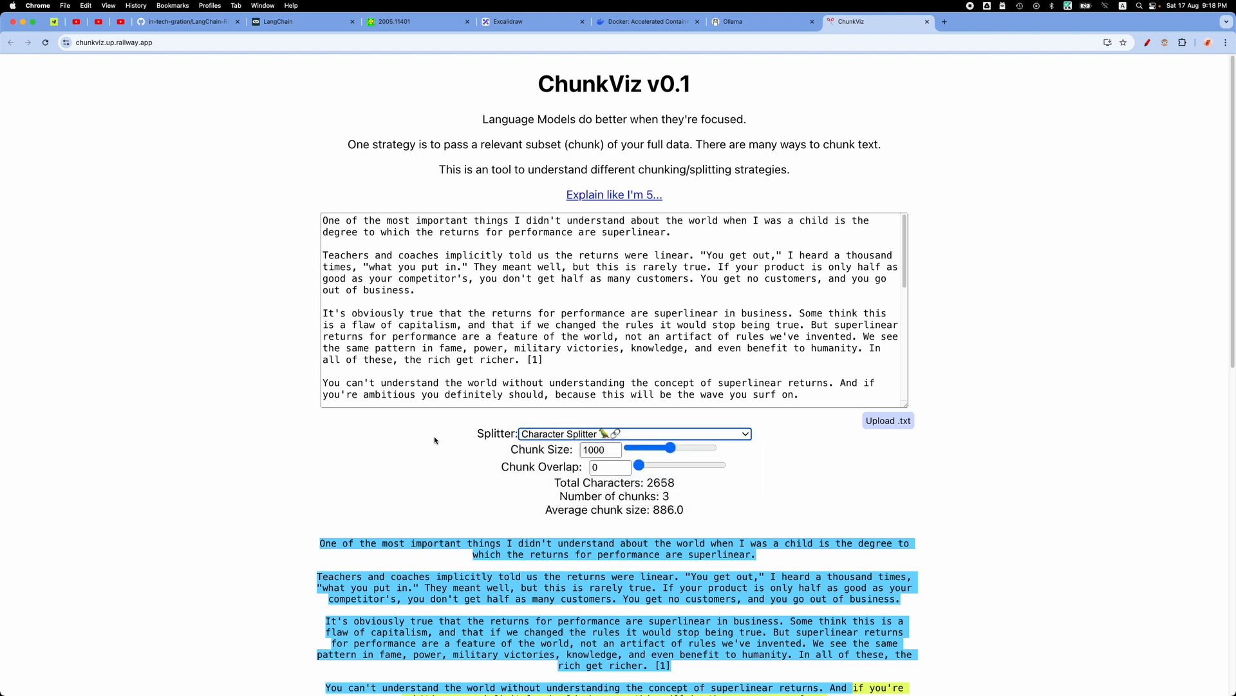
mouse_move(680, 215)
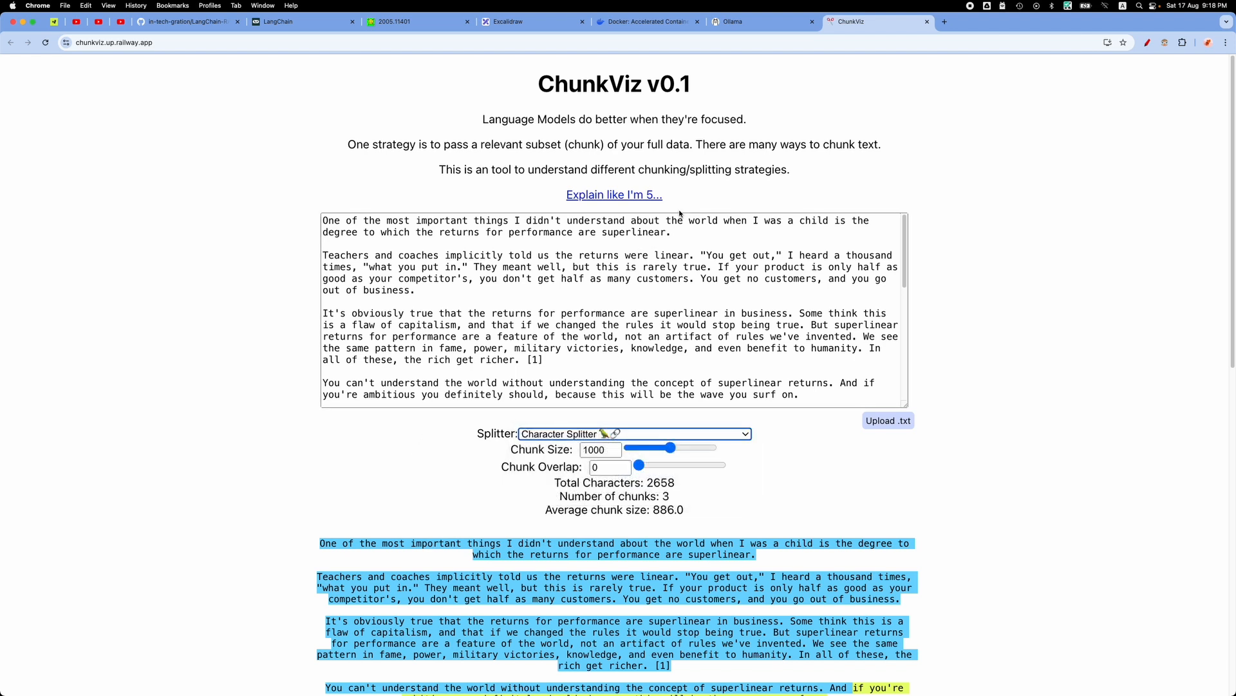